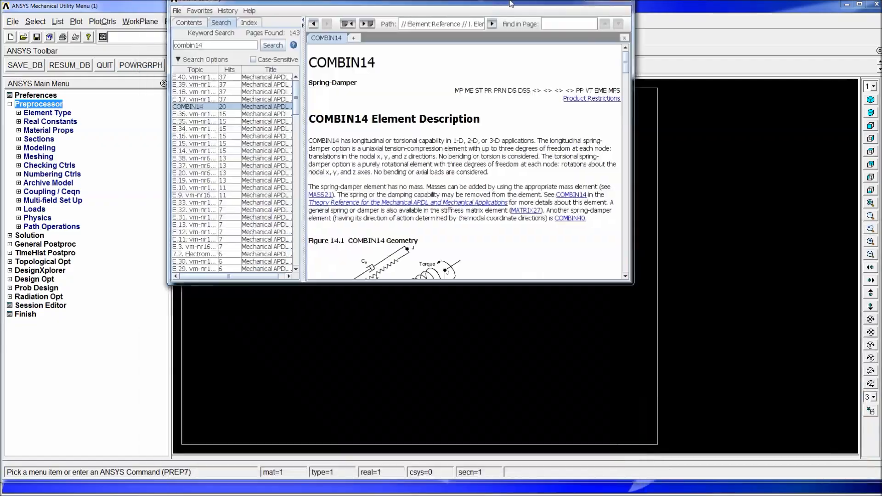
Maximize the ANSYS 13.0 Help window showing the COMBIN14 spring-damper page.
left_click(848, 5)
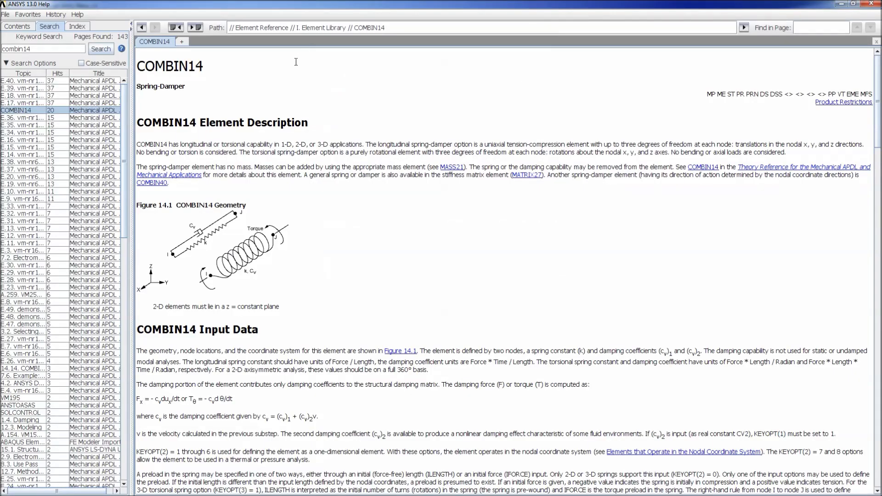
mouse_move(190, 69)
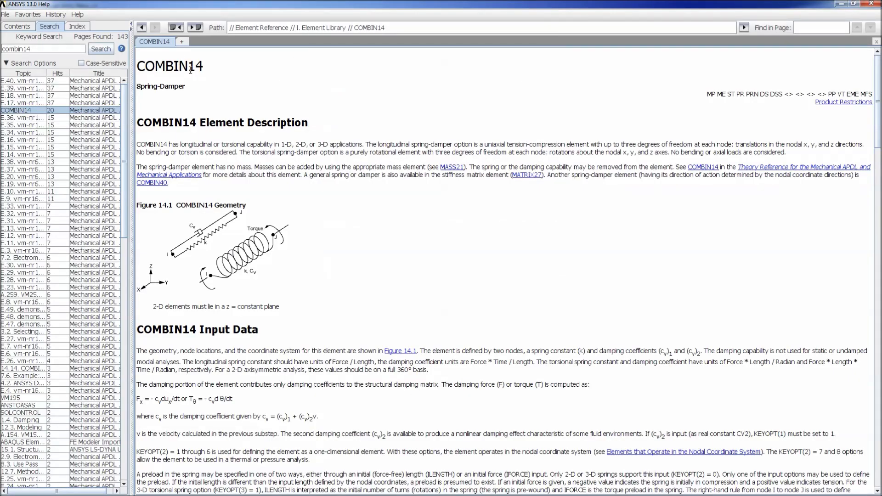
double_click(161, 66)
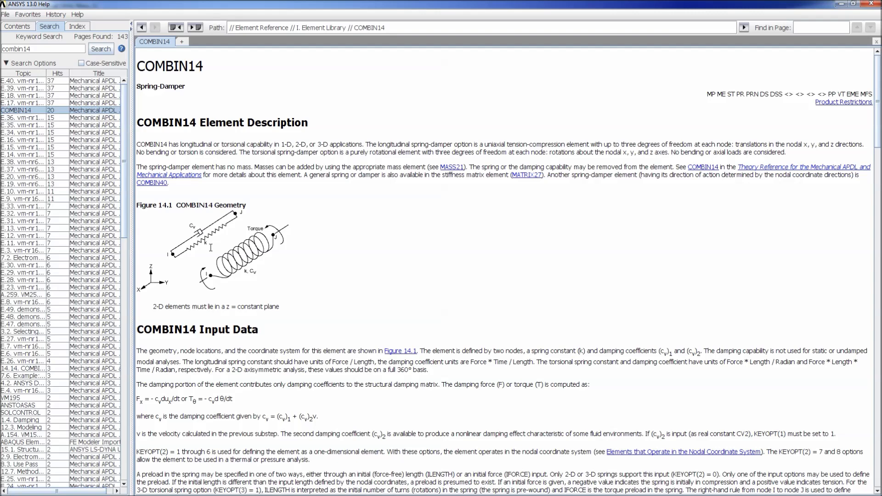
mouse_move(201, 219)
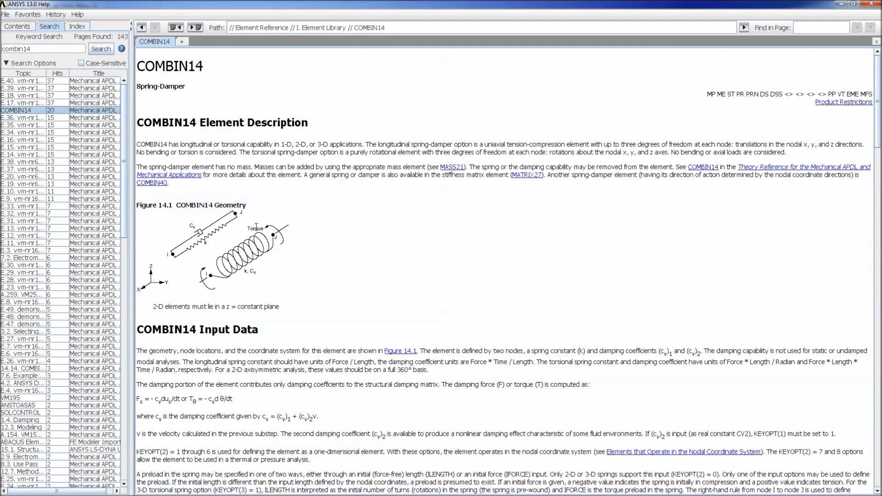
mouse_move(319, 285)
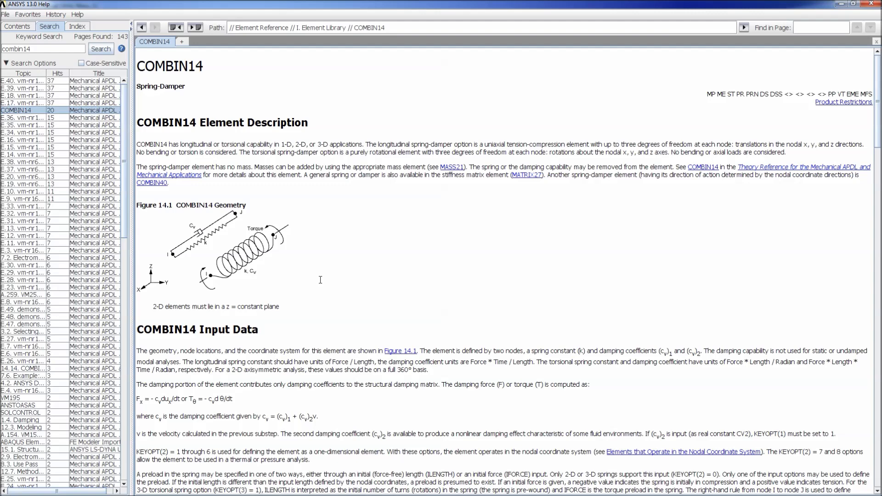
mouse_move(777, 381)
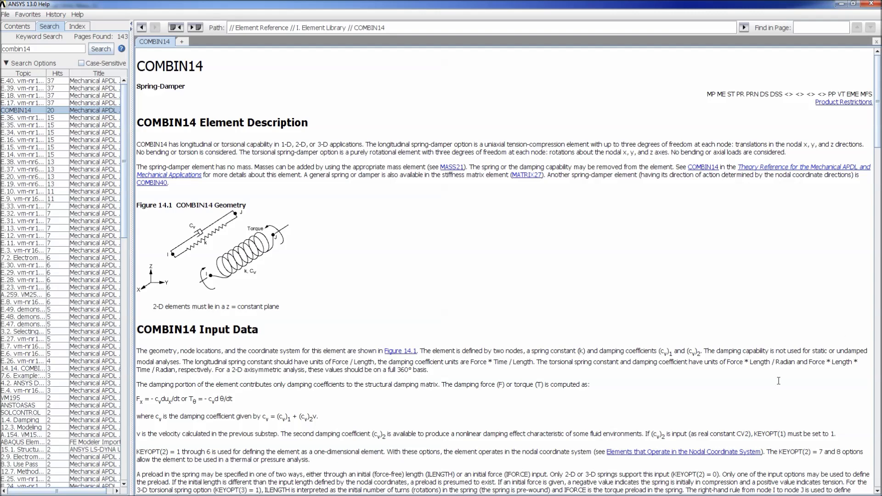
mouse_move(611, 244)
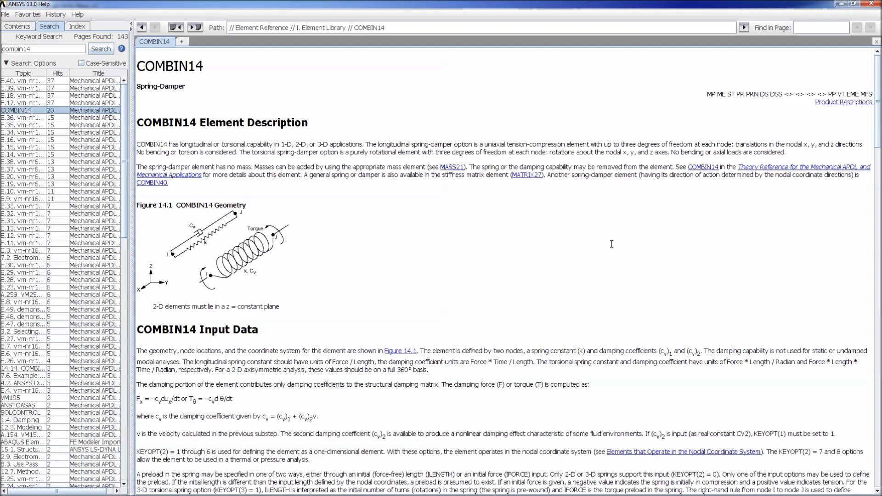
Scroll the COMBIN14 page past real constants and output tables to Assumptions and Restrictions.
scroll("down", 3)
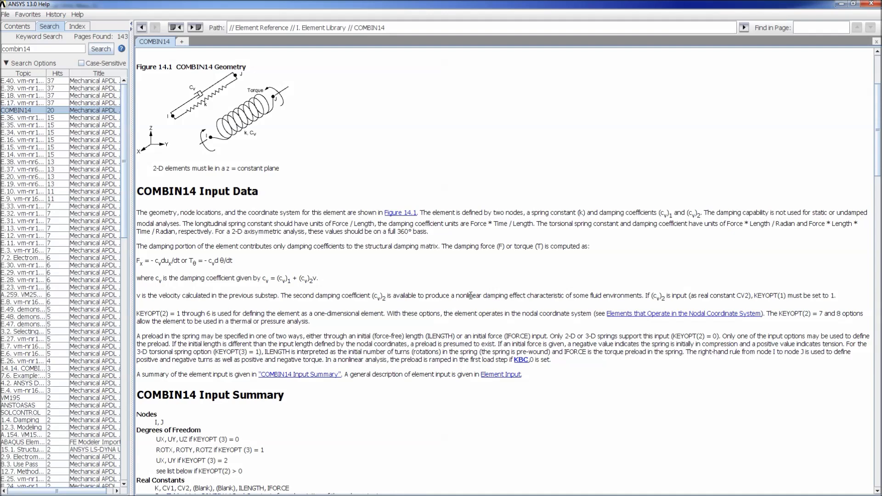
scroll("down", 3)
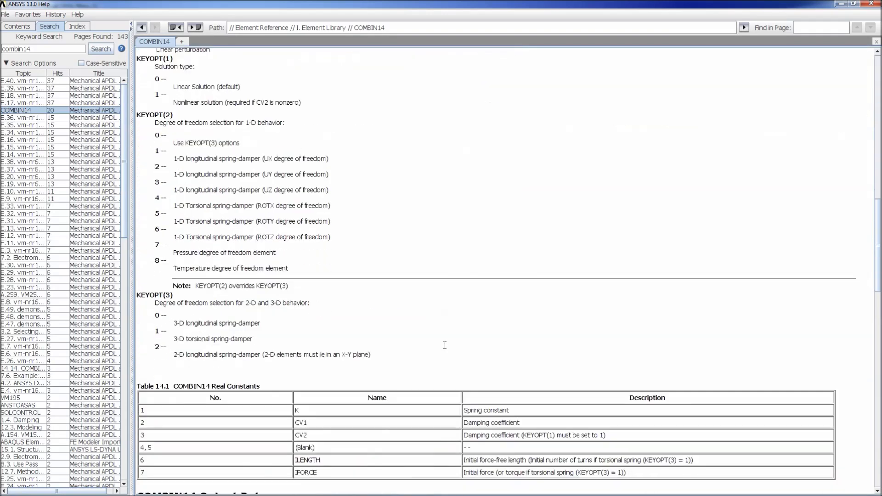
scroll("down", 3)
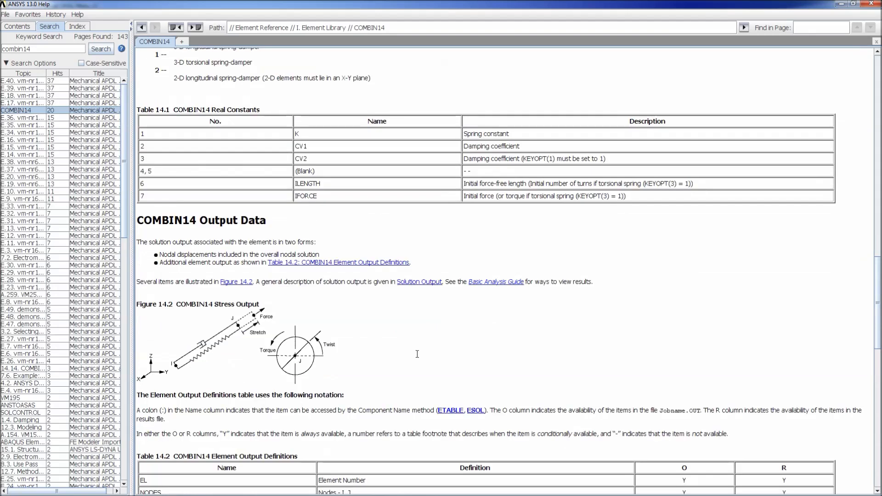
scroll("down", 3)
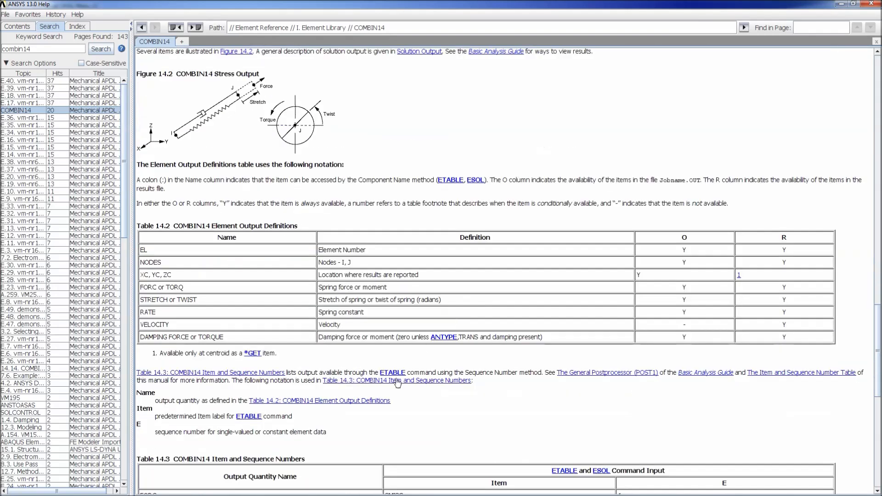
scroll("down", 3)
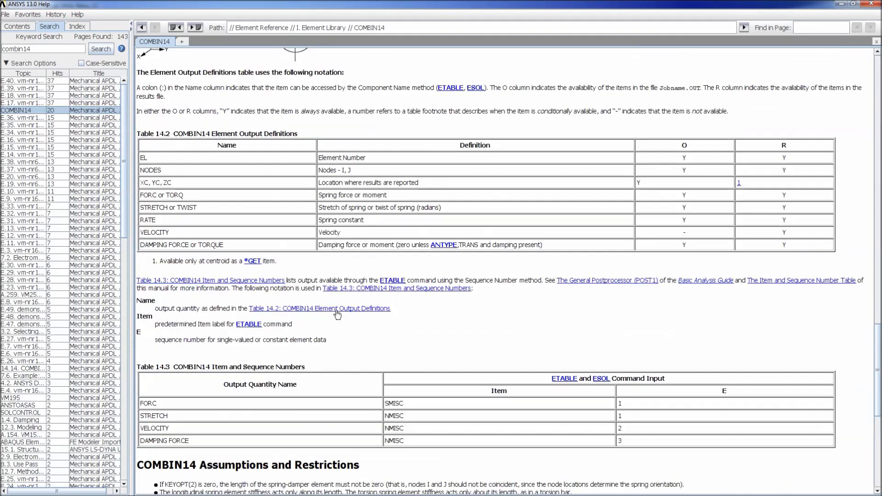
scroll("up", 3)
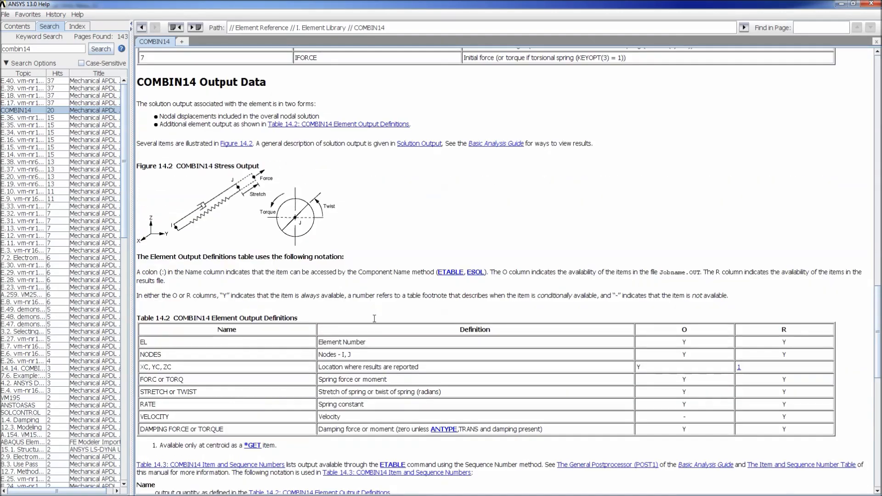
scroll("down", 3)
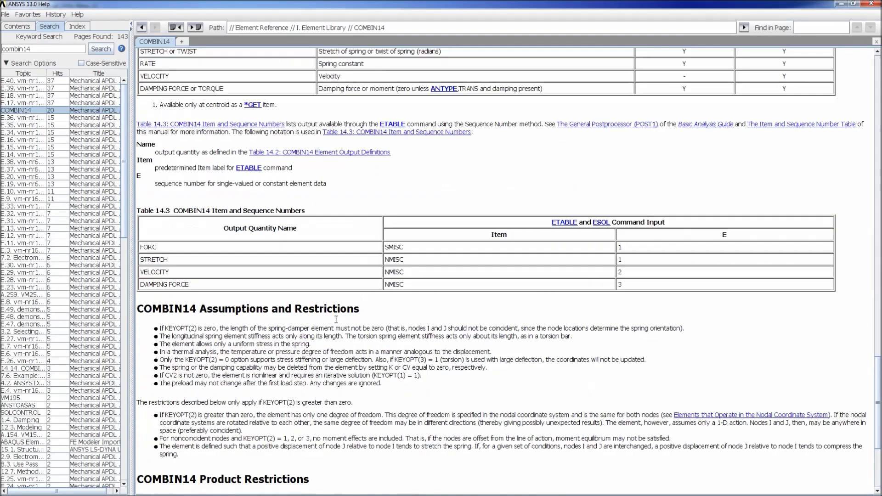
scroll("up", 3)
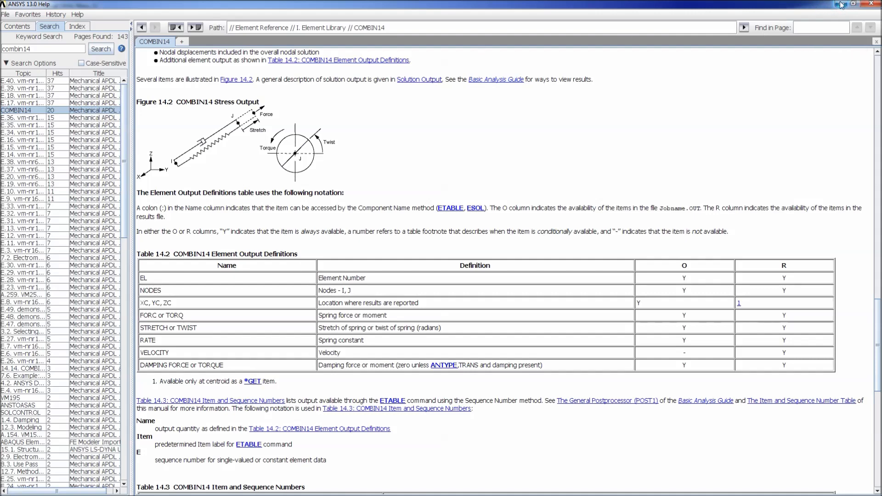
mouse_move(837, 4)
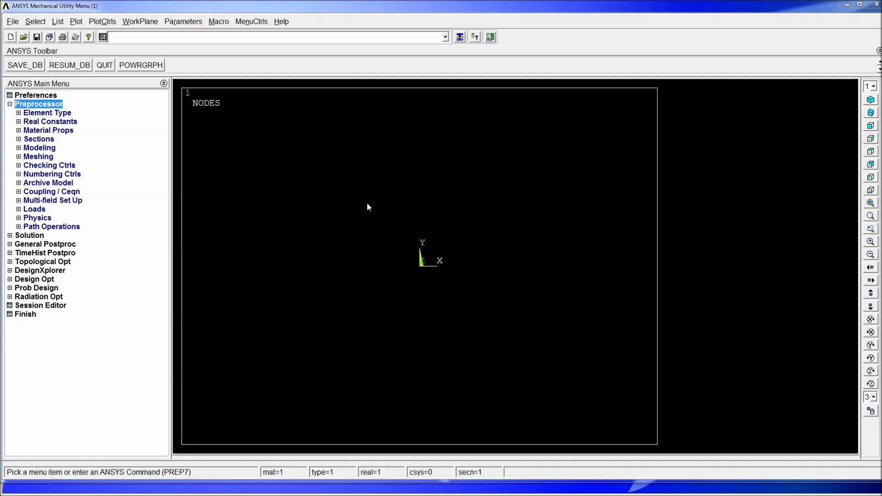
mouse_move(235, 217)
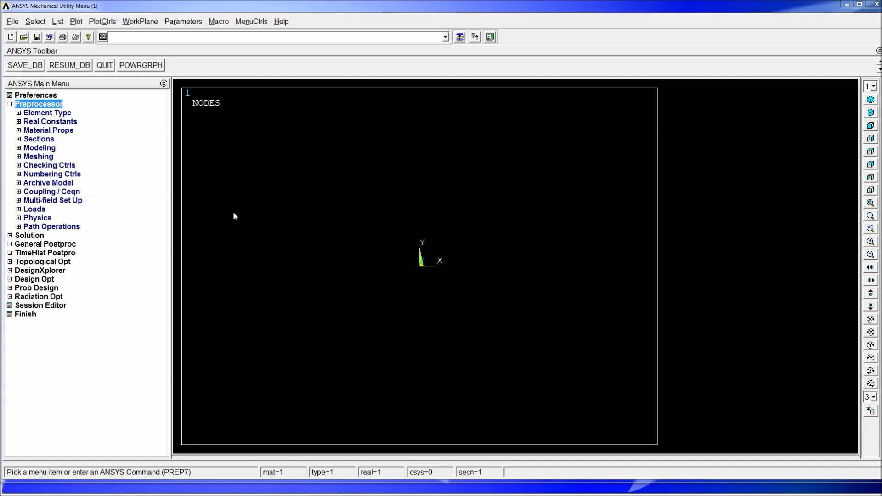
mouse_move(63, 120)
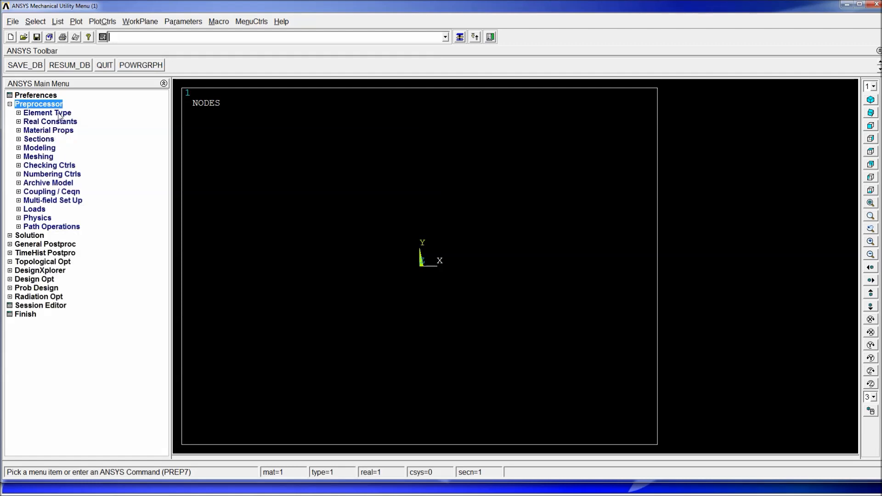
Define MASS21 as element type 1 and COMBIN14 spring-damper as element type 2.
left_click(47, 113)
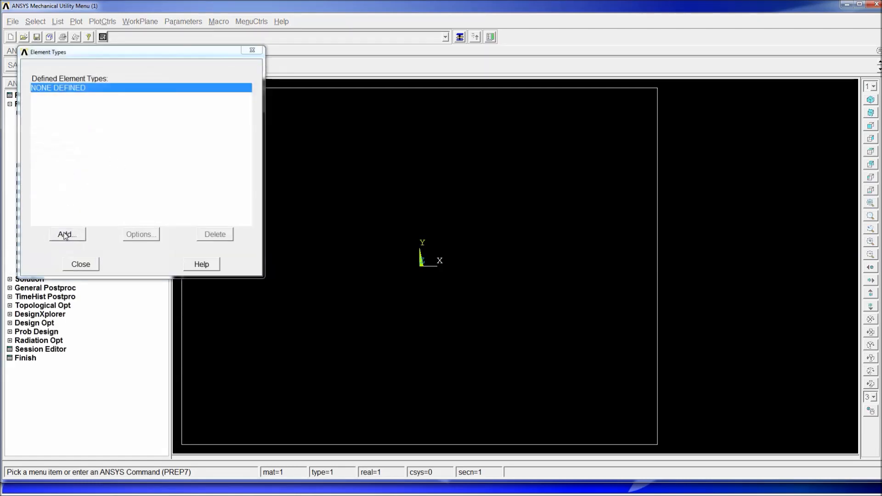
left_click(66, 234)
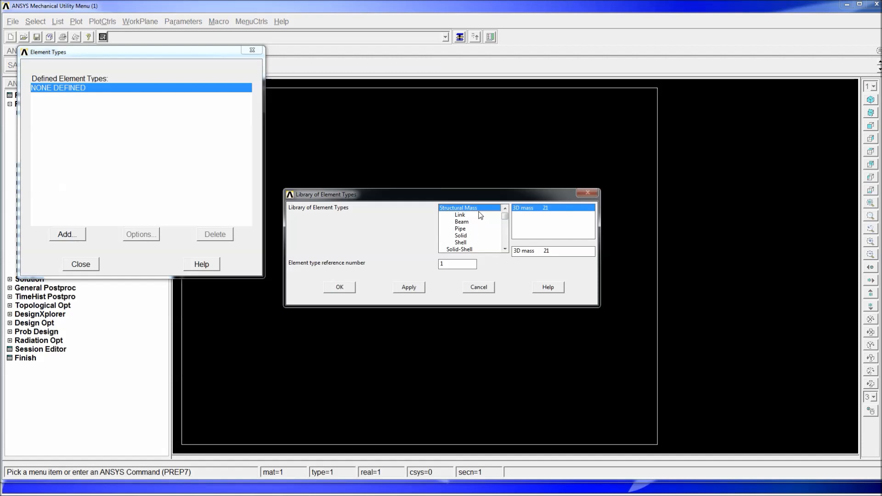
mouse_move(386, 308)
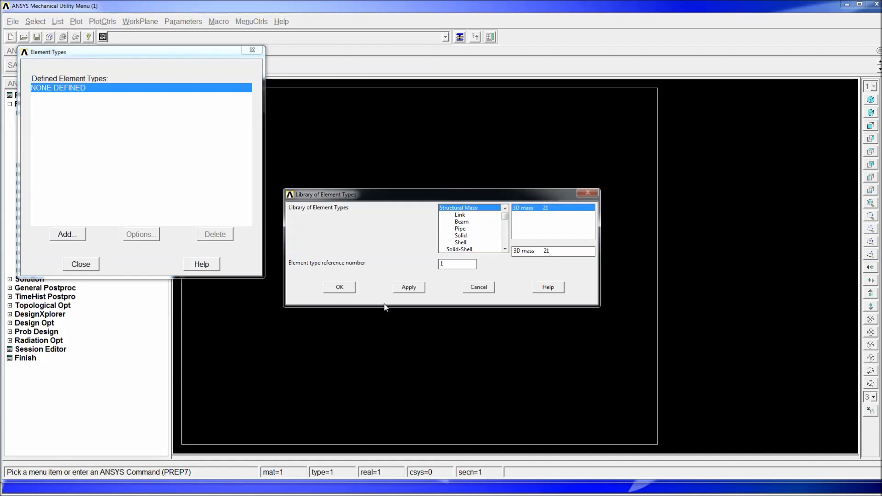
left_click(339, 287)
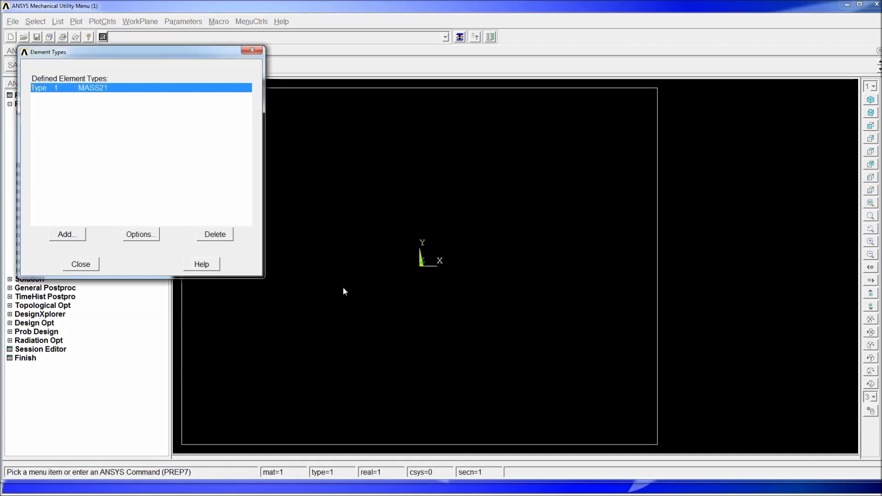
mouse_move(281, 163)
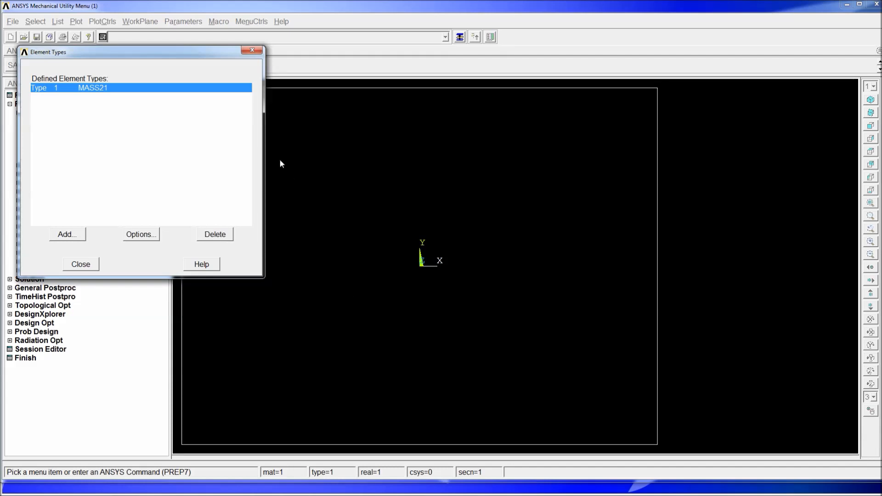
mouse_move(72, 244)
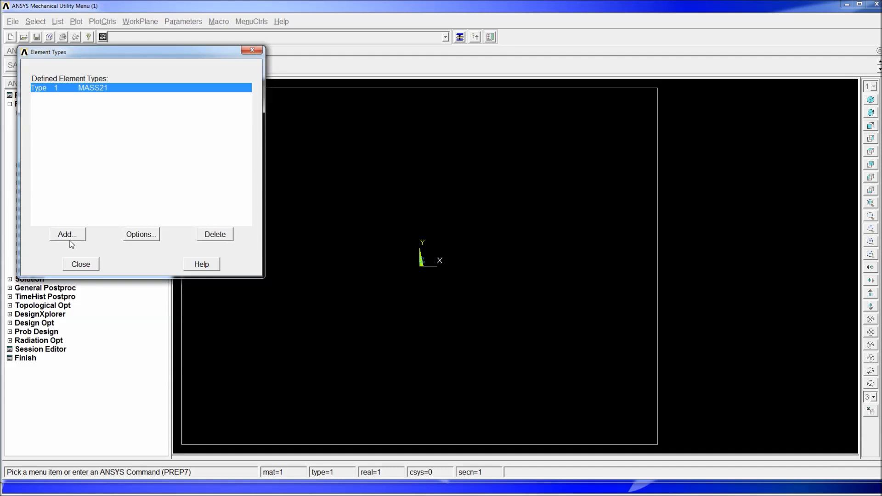
mouse_move(73, 238)
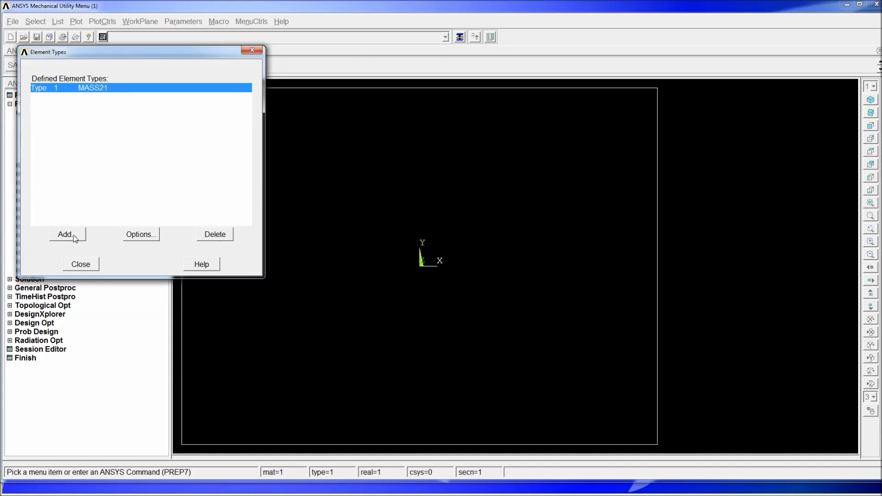
left_click(65, 234)
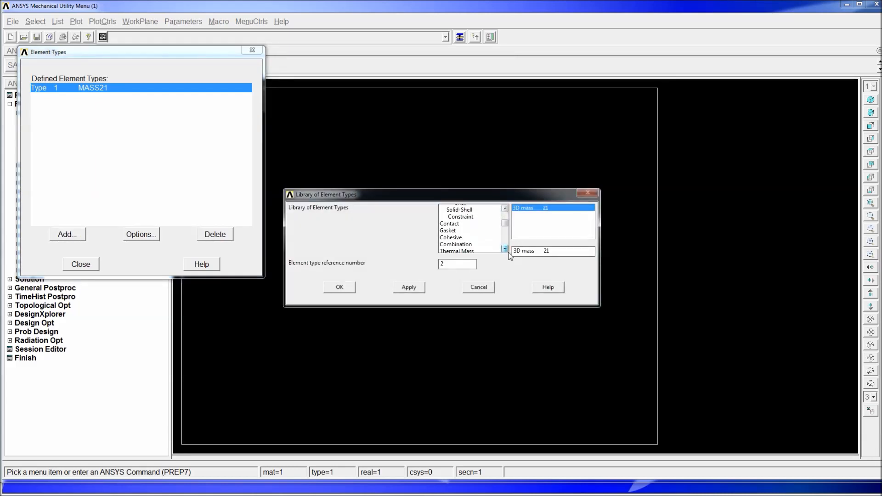
left_click(456, 242)
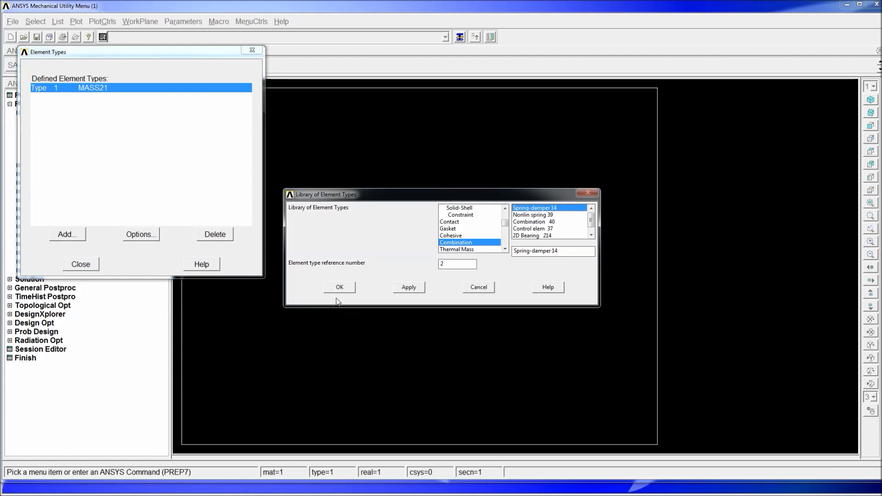
left_click(339, 286)
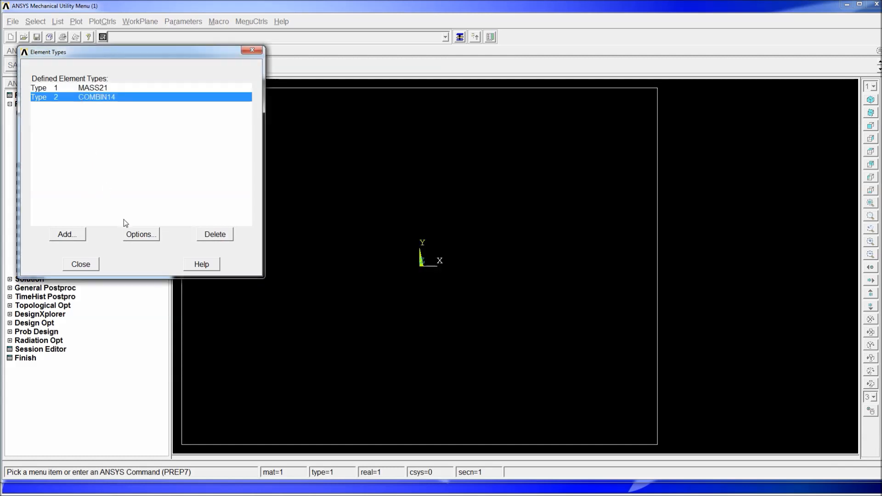
mouse_move(145, 241)
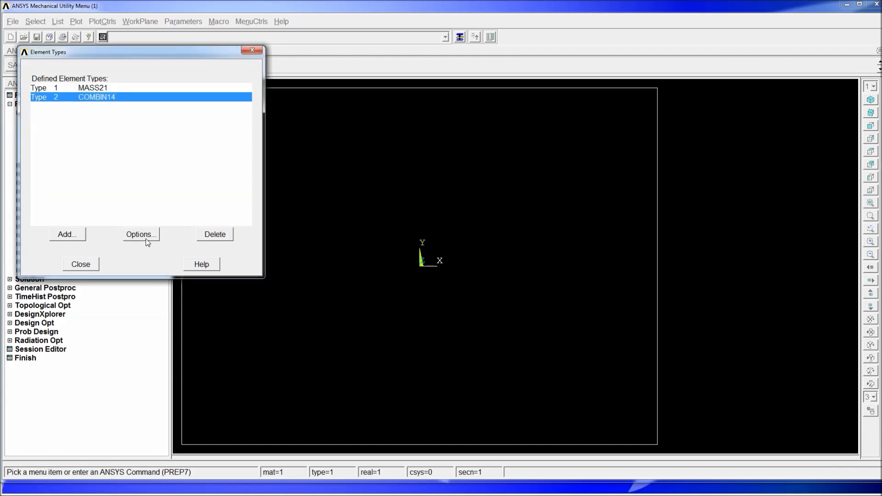
Set COMBIN14 options to linear, longitudinal UZ and 3-D longitudinal, then close the types list.
left_click(140, 234)
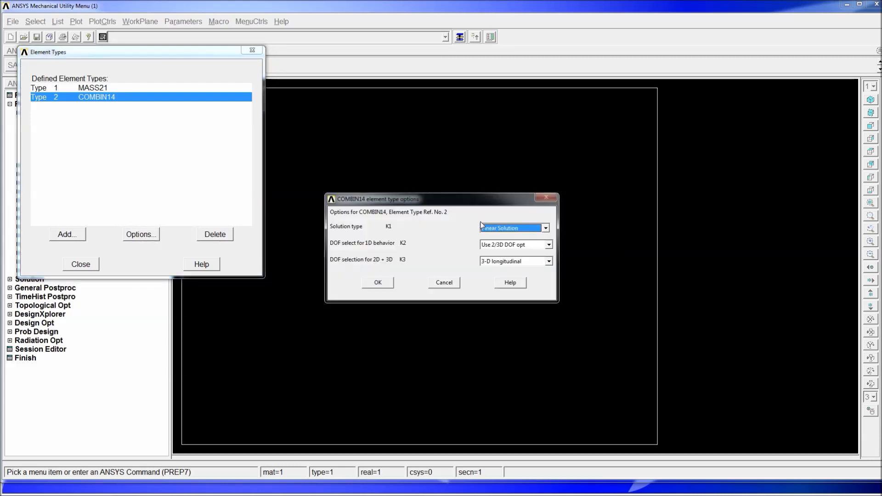
left_click(543, 228)
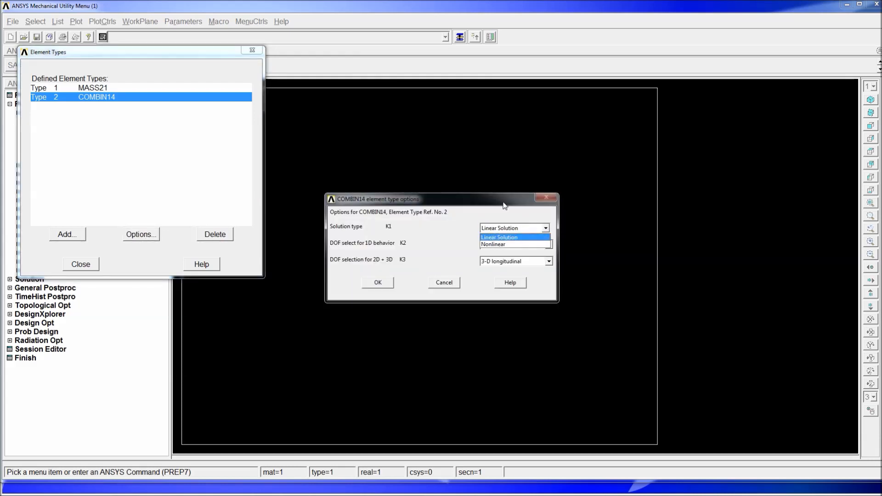
left_click(546, 243)
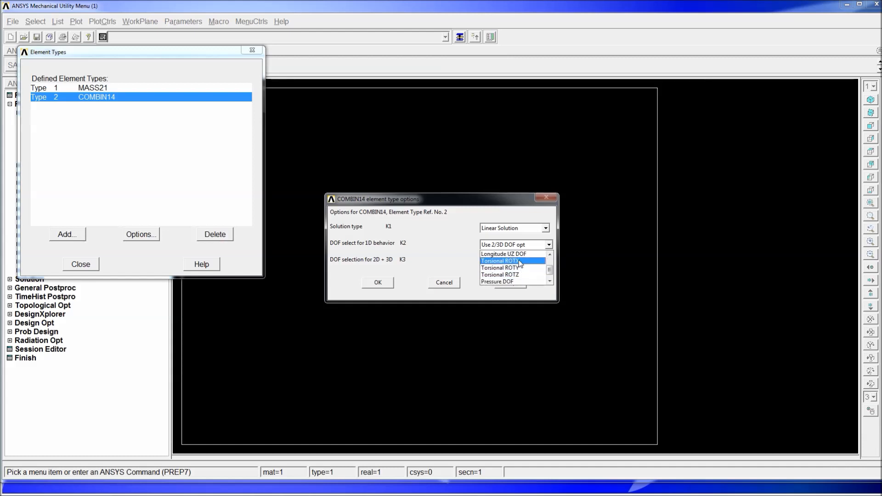
scroll("up", 3)
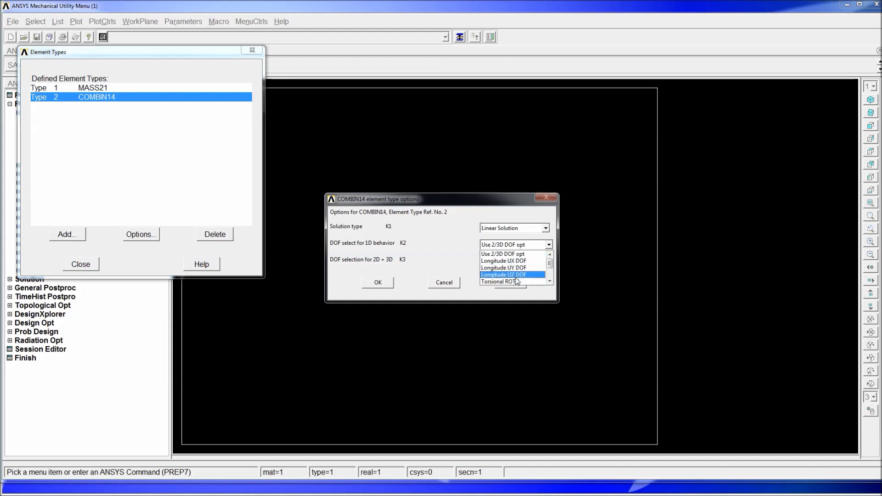
left_click(504, 274)
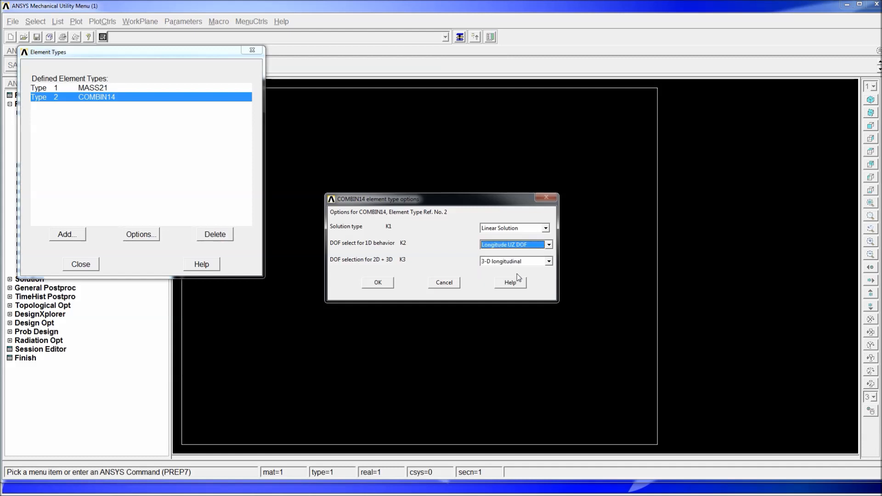
left_click(546, 260)
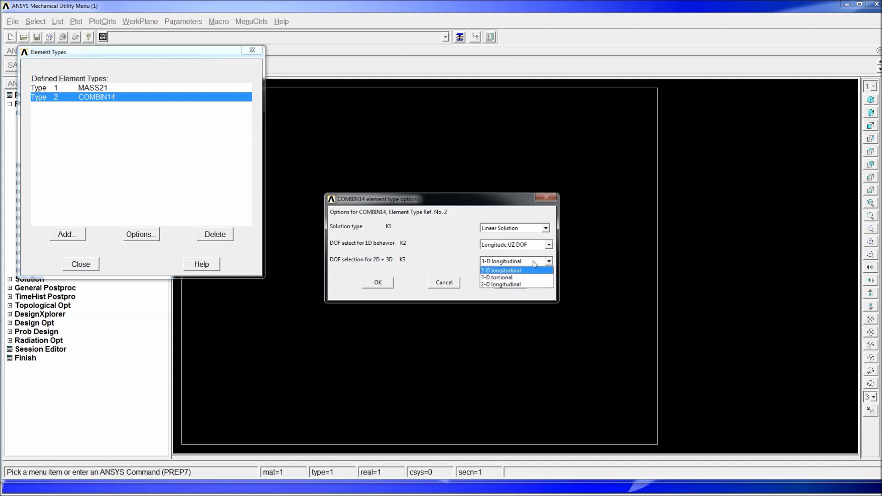
left_click(501, 271)
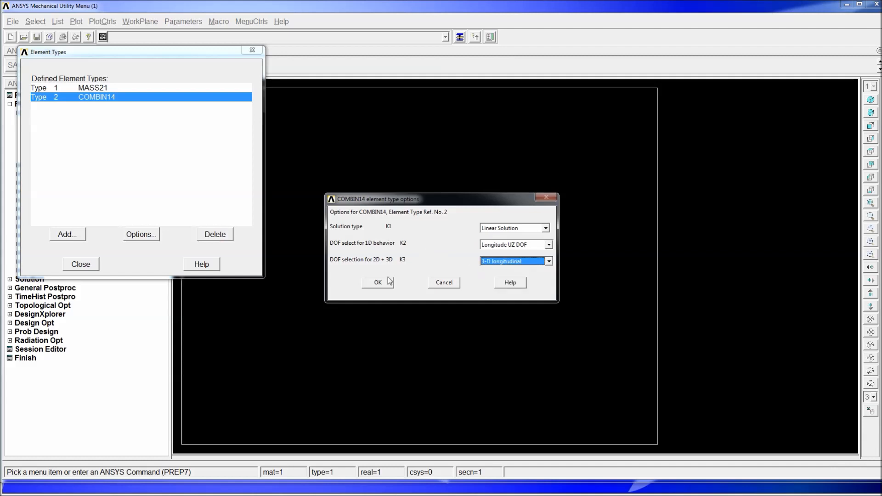
left_click(377, 283)
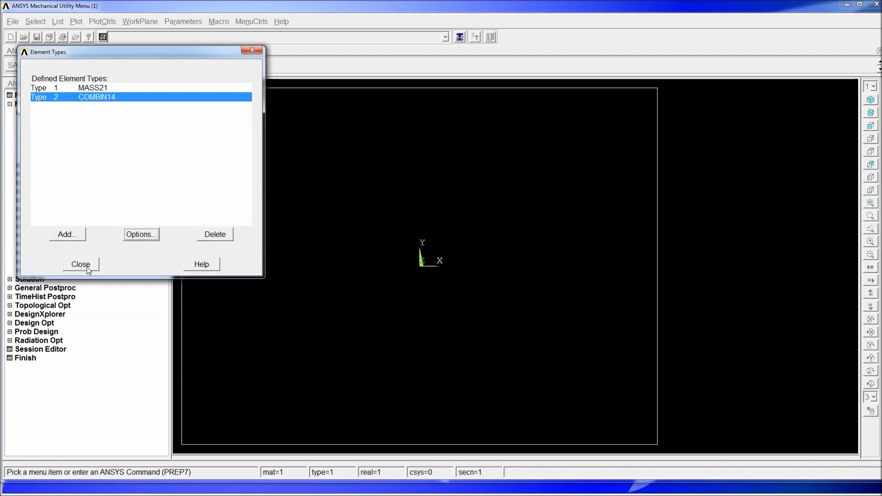
left_click(80, 264)
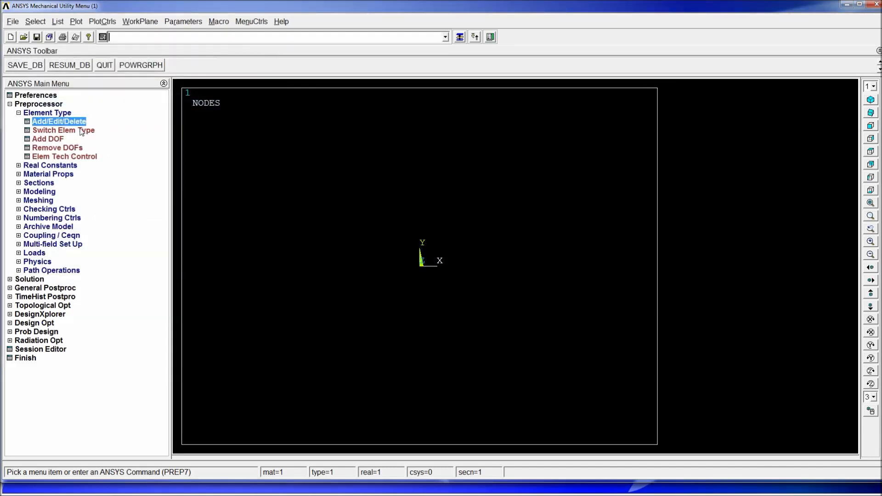
left_click(47, 112)
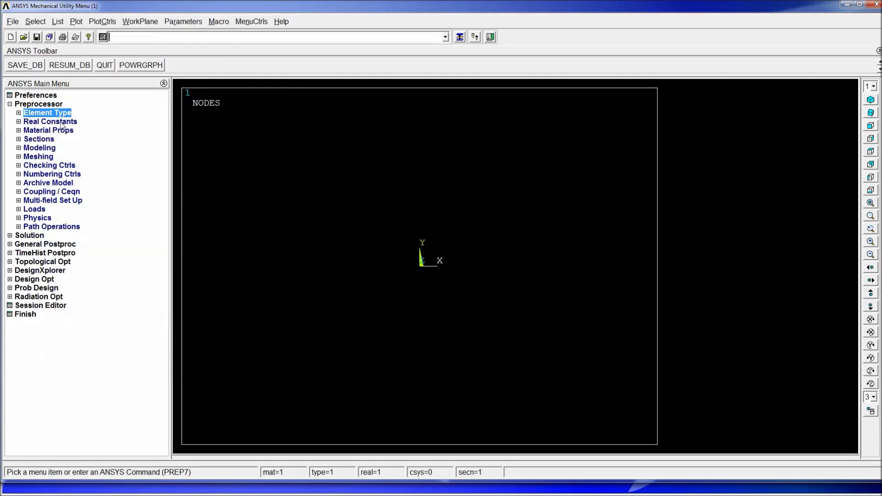
Add real constant set 1 for MASS21 with MASSX, MASSY and MASSZ of 25.
left_click(49, 121)
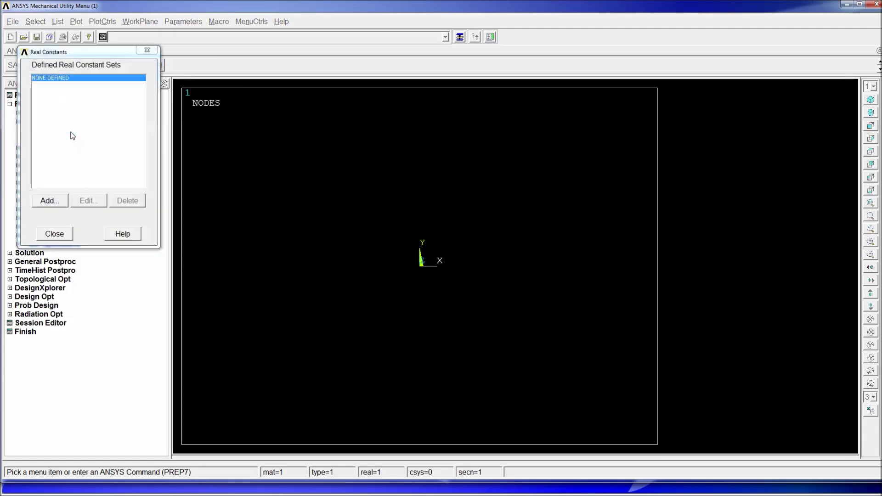
left_click(49, 200)
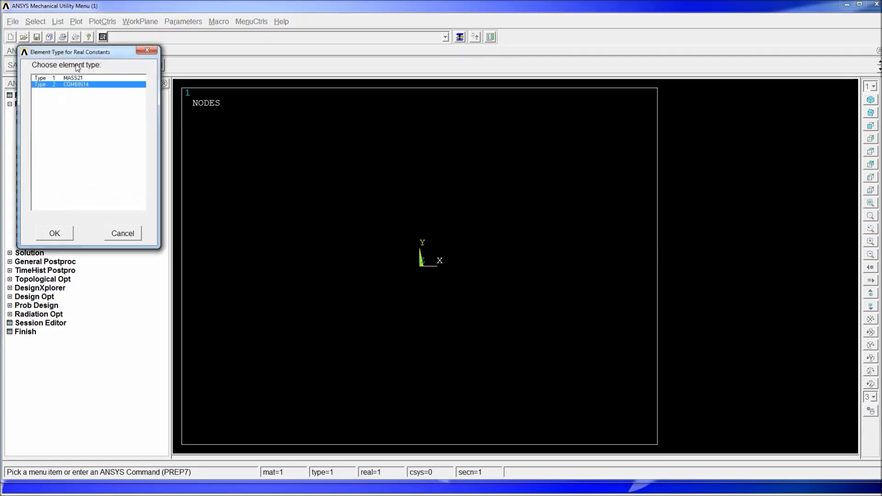
left_click(54, 233)
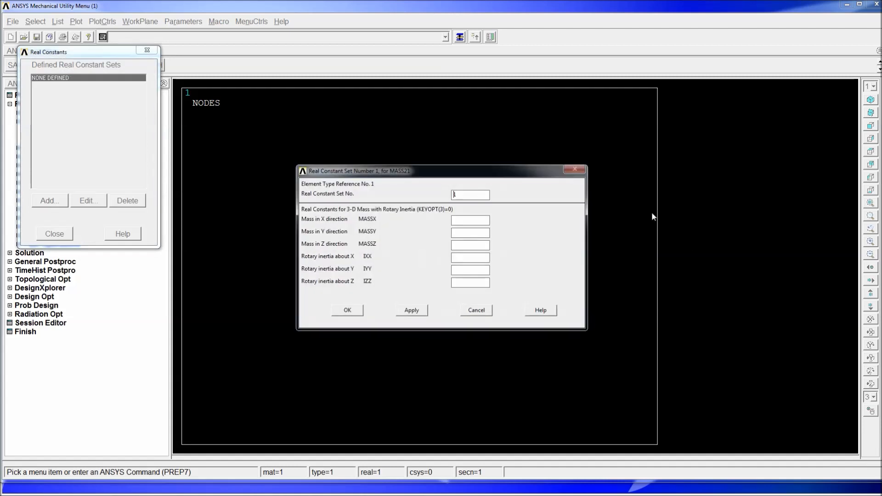
type("25")
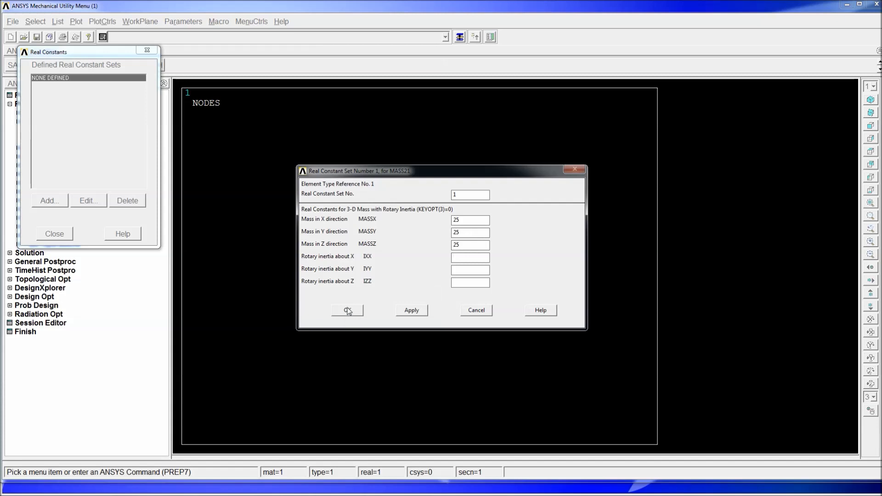
left_click(347, 310)
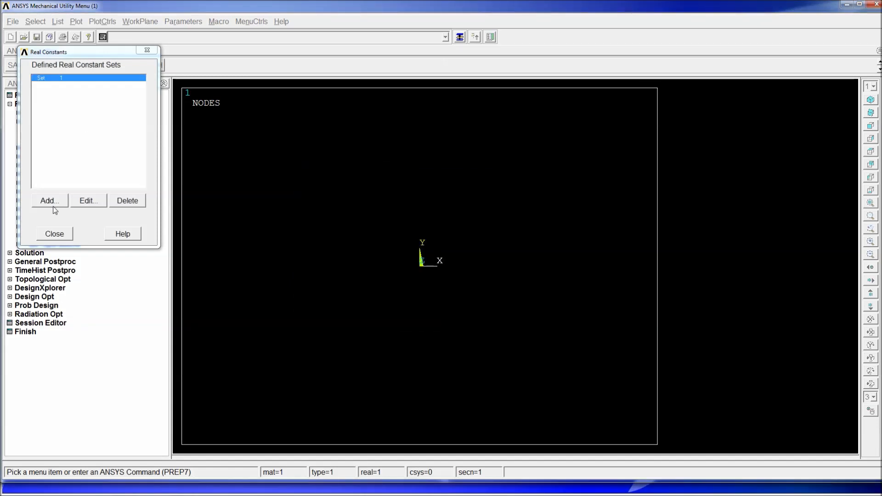
Add real constant set 2 for COMBIN14 with spring constant K = 25000, then close the list.
left_click(49, 200)
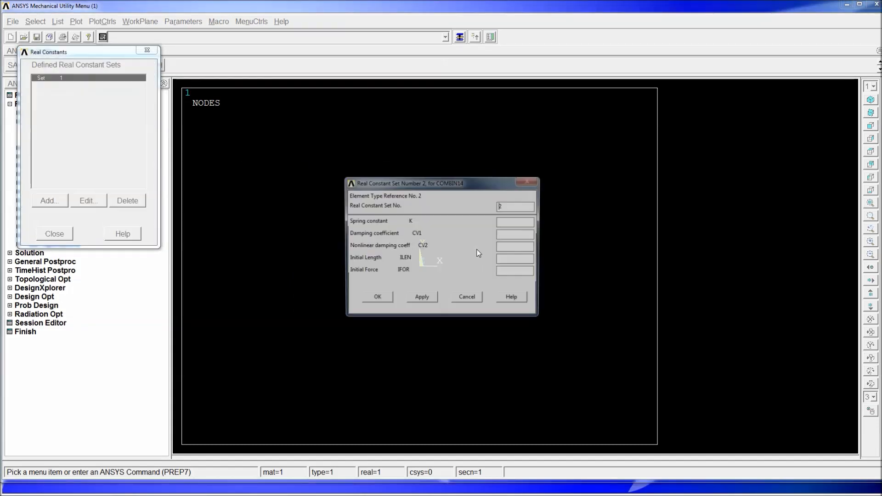
left_click(515, 220)
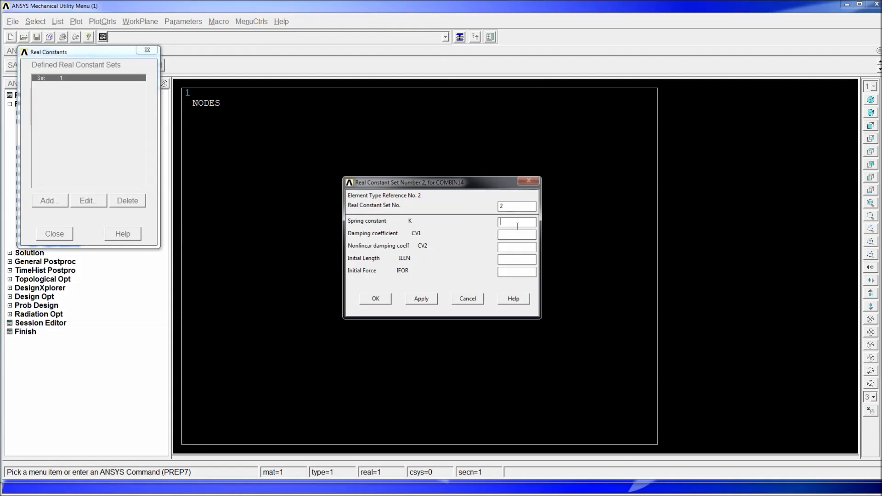
type("25000")
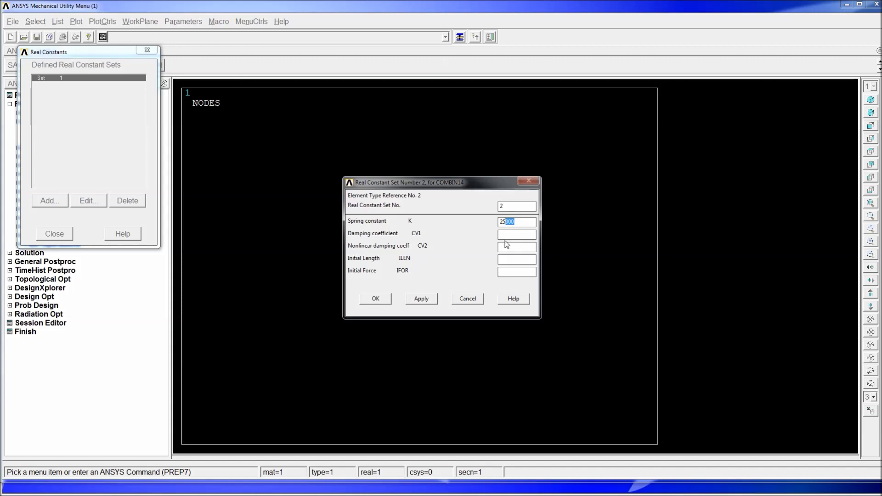
left_click(515, 235)
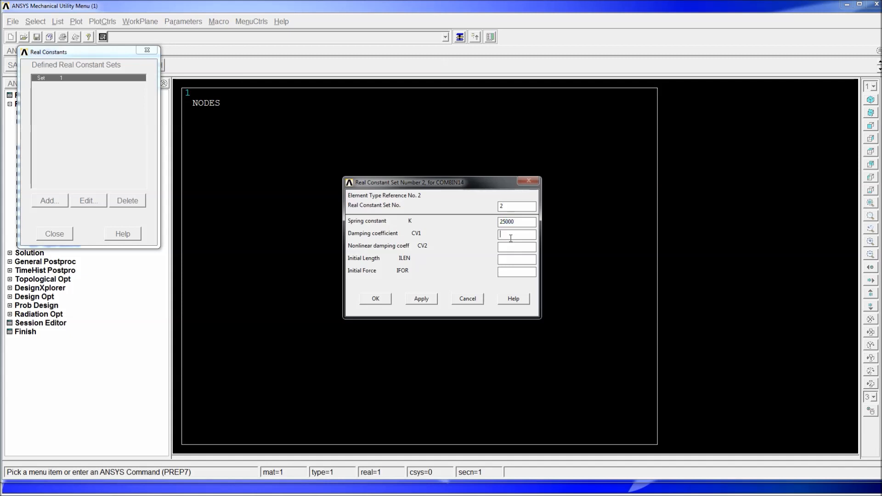
mouse_move(385, 231)
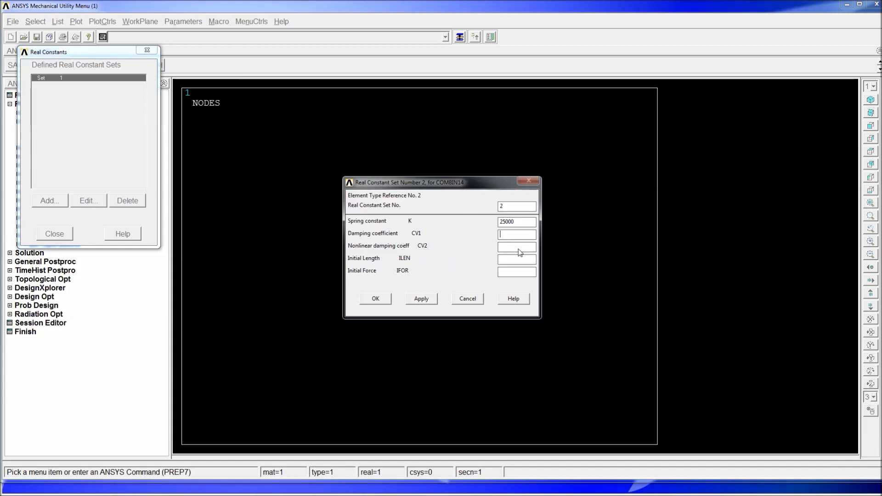
mouse_move(387, 303)
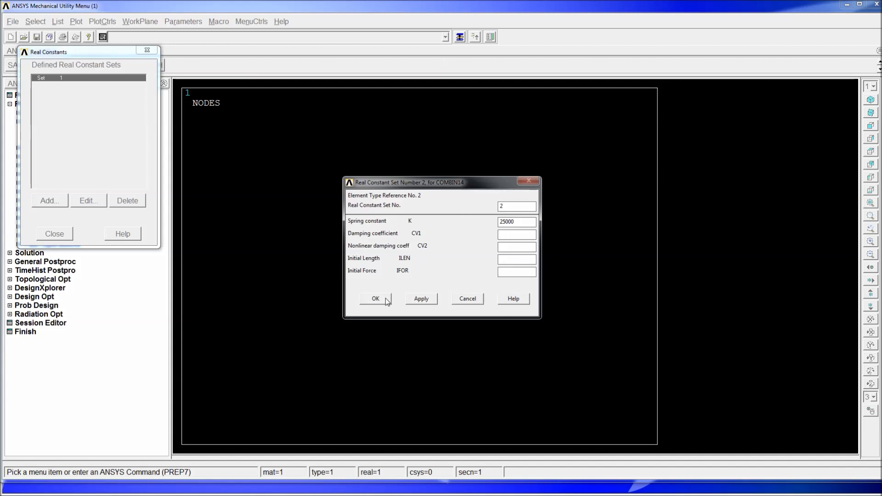
left_click(376, 298)
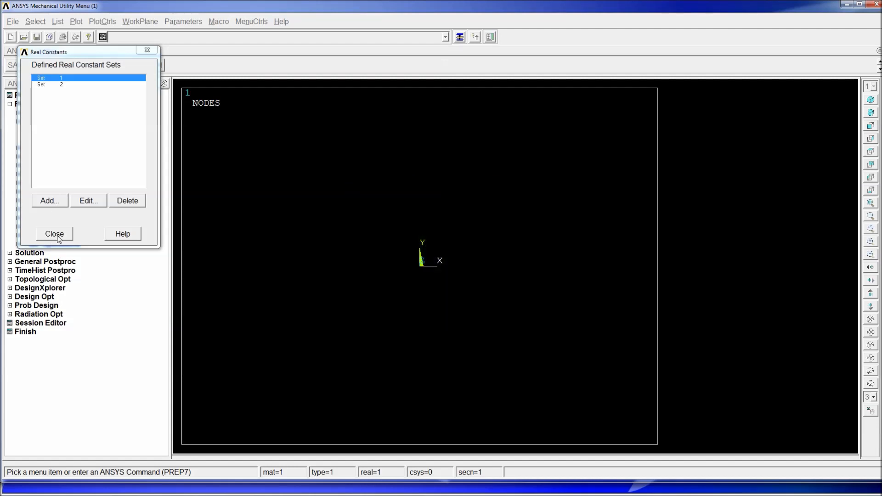
left_click(55, 233)
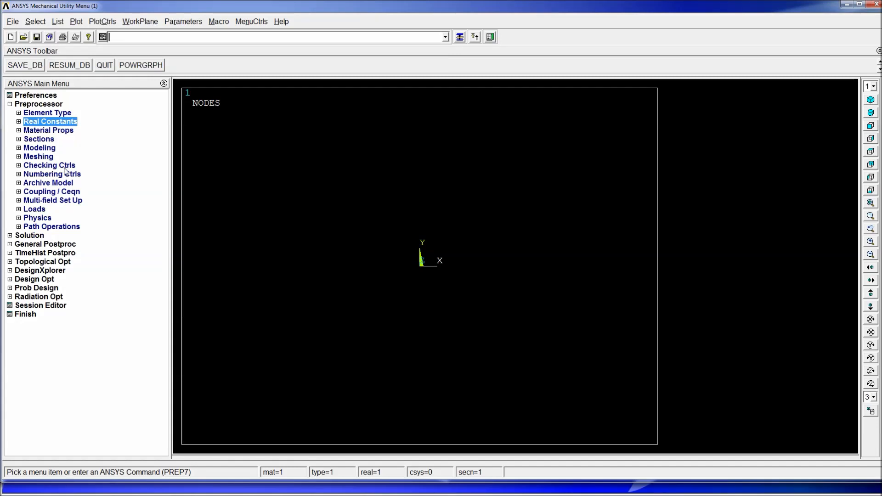
Create node 1 at (0,0,0) and node 2 at (0,0,0.25) with the n command.
type("n,1,")
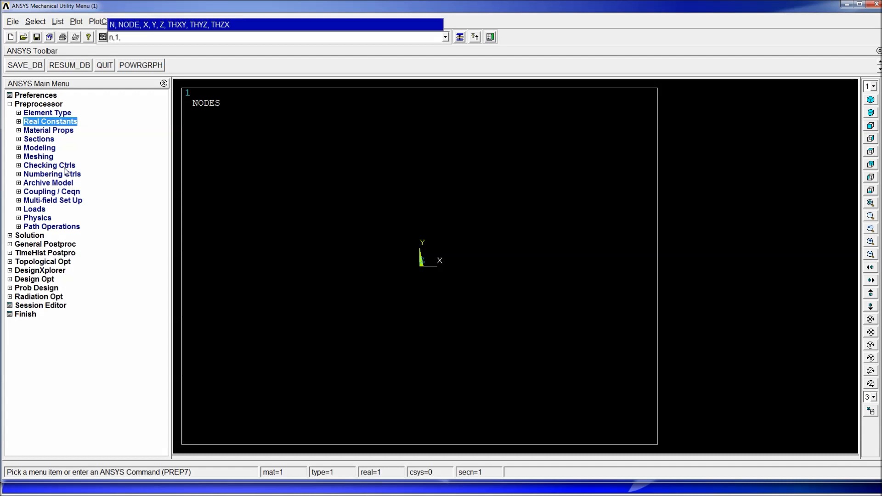
type("0,0,0")
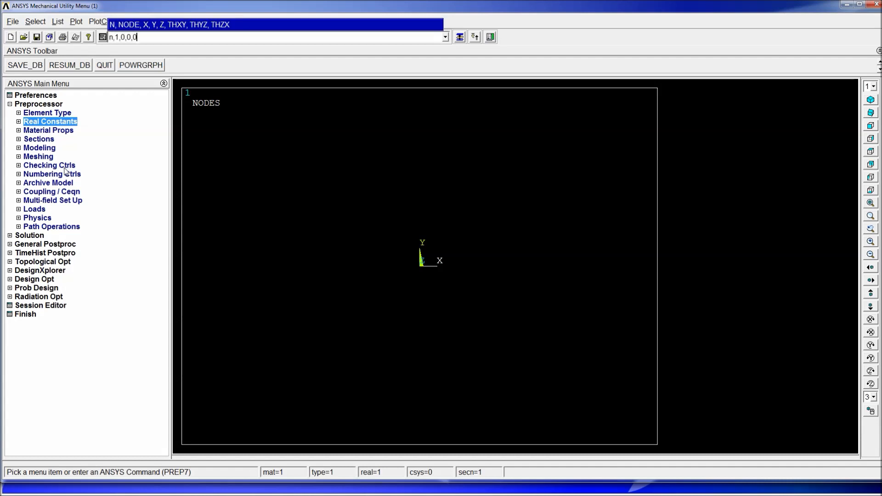
key("Return")
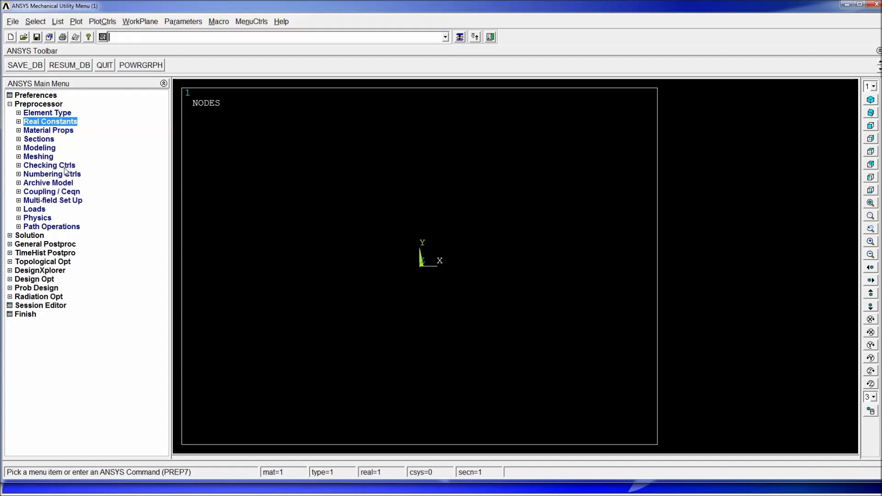
type("n,2")
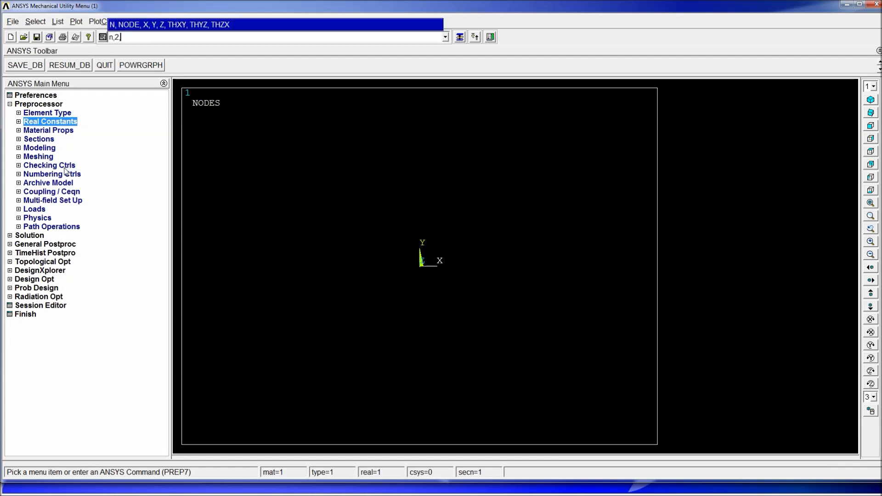
type("0,0,")
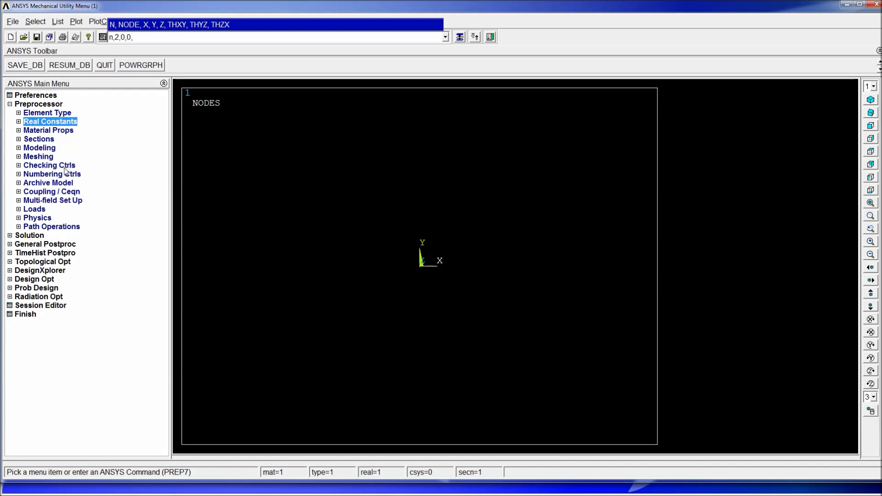
type("0.250")
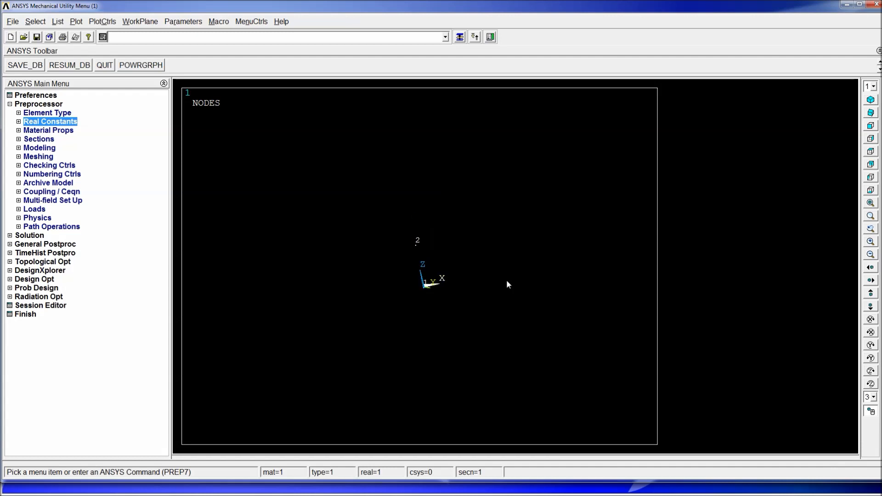
mouse_move(417, 362)
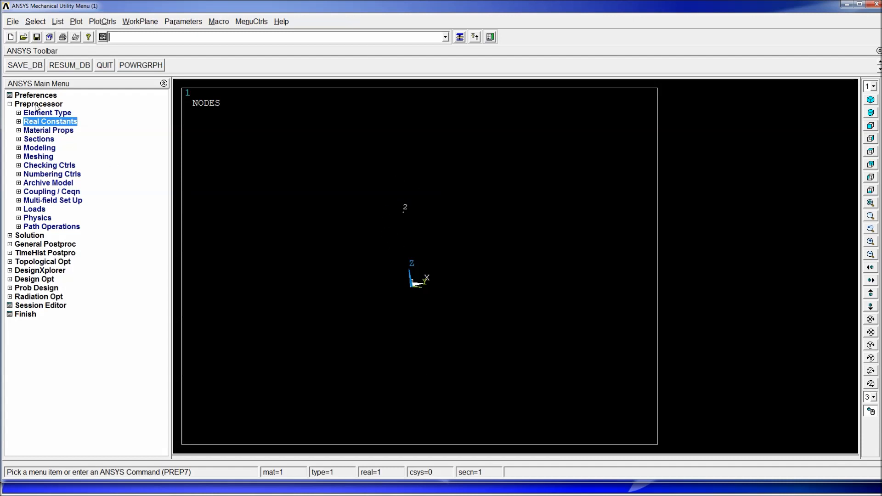
left_click(48, 113)
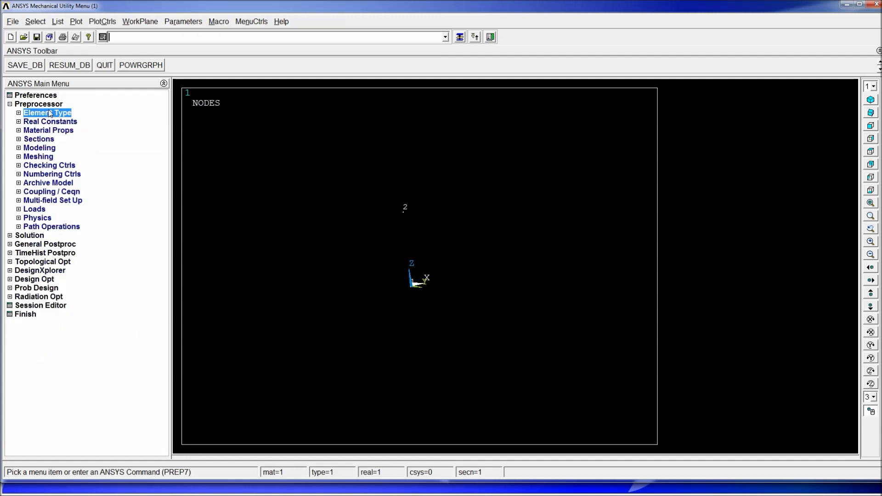
mouse_move(50, 124)
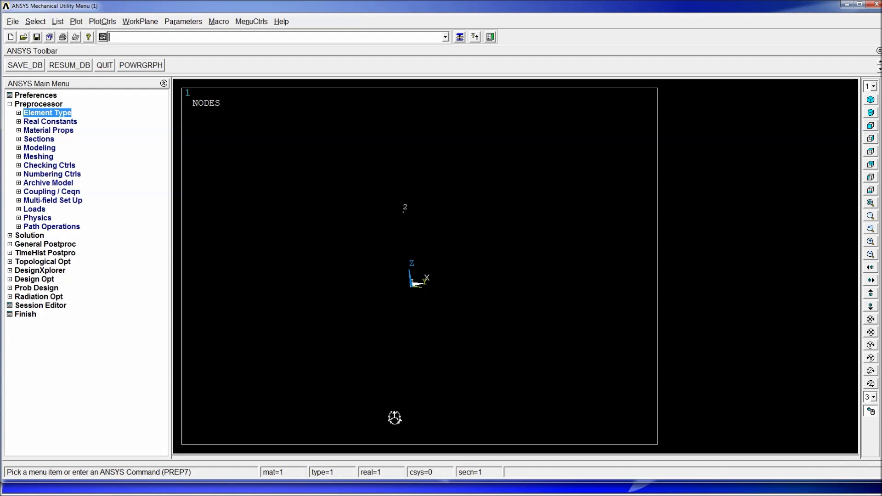
mouse_move(443, 303)
type("e,p")
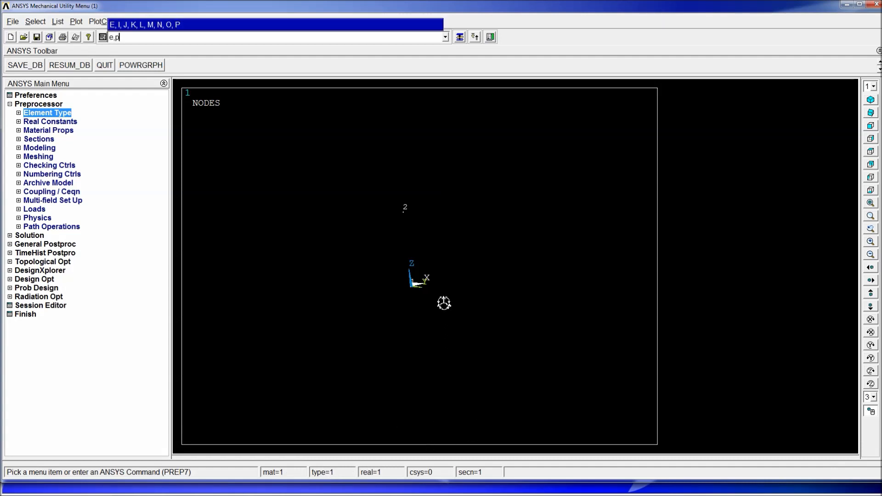
Create the MASS21 element on node 2 by picking it with e,p.
key("Return")
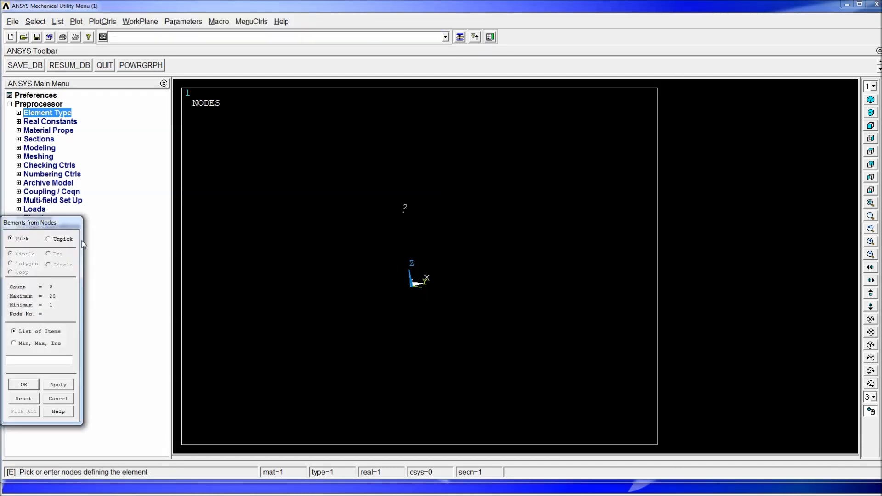
left_click(403, 212)
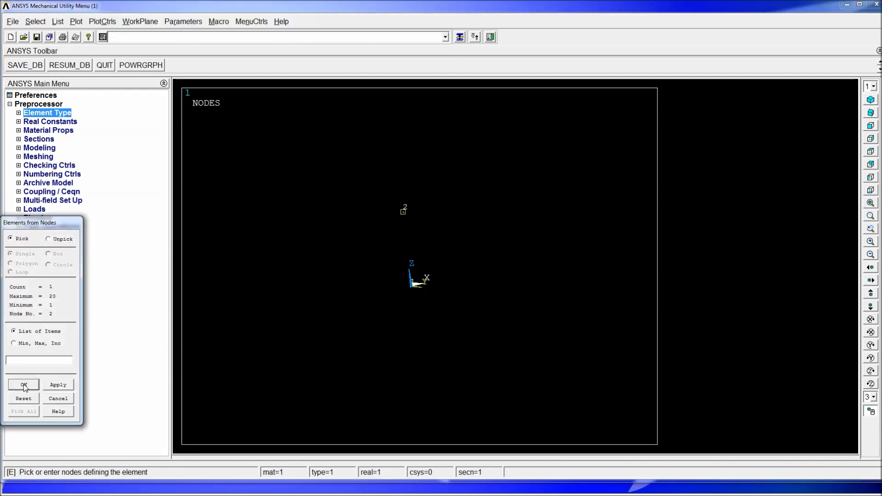
left_click(23, 385)
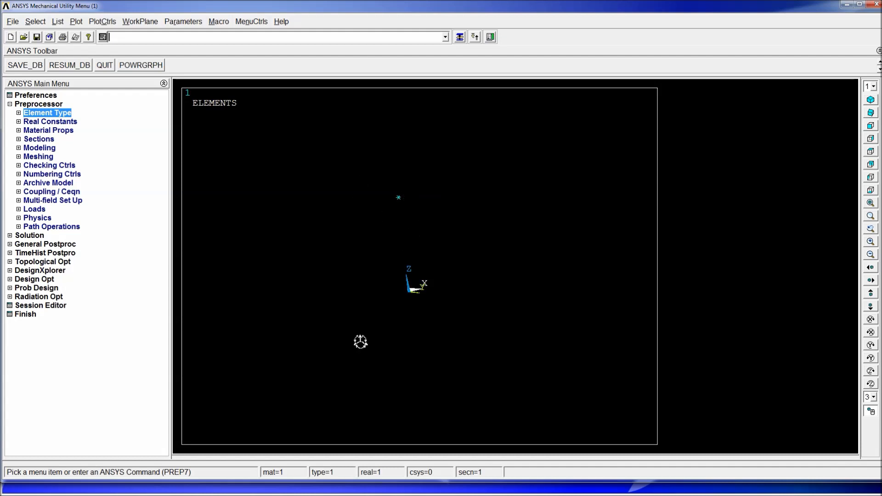
type("elis")
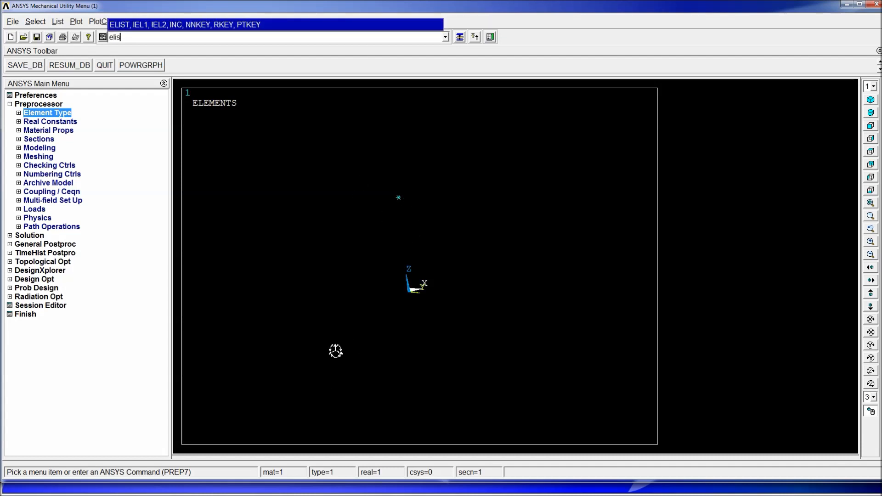
key("Return")
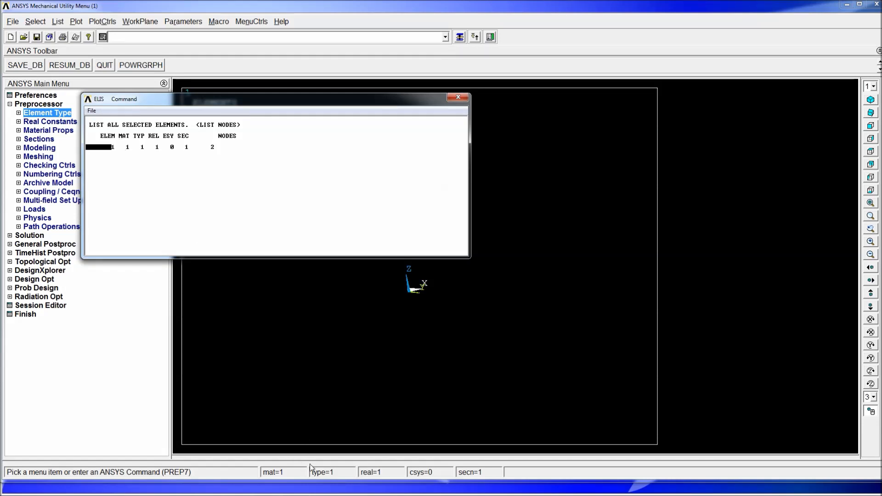
mouse_move(126, 142)
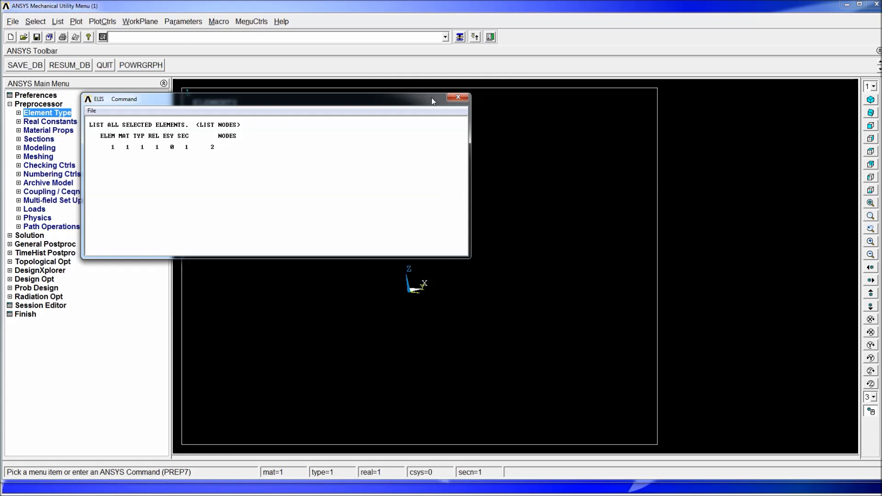
left_click(458, 98)
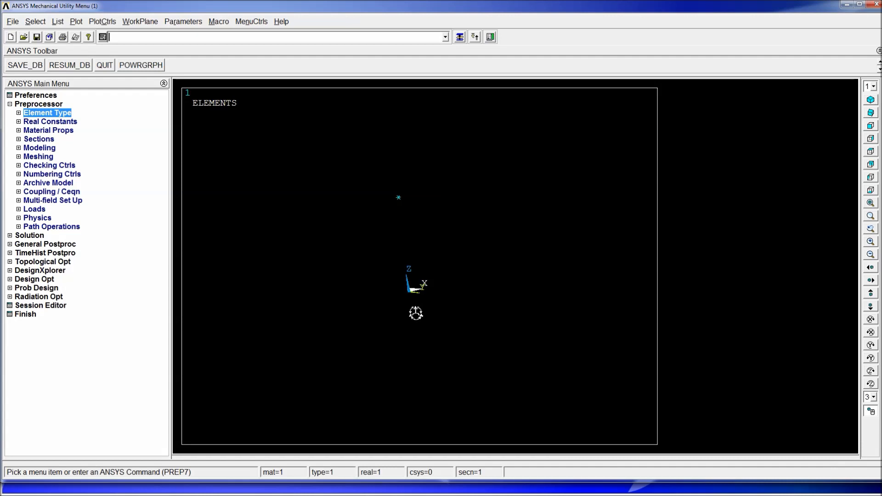
mouse_move(393, 244)
type("type")
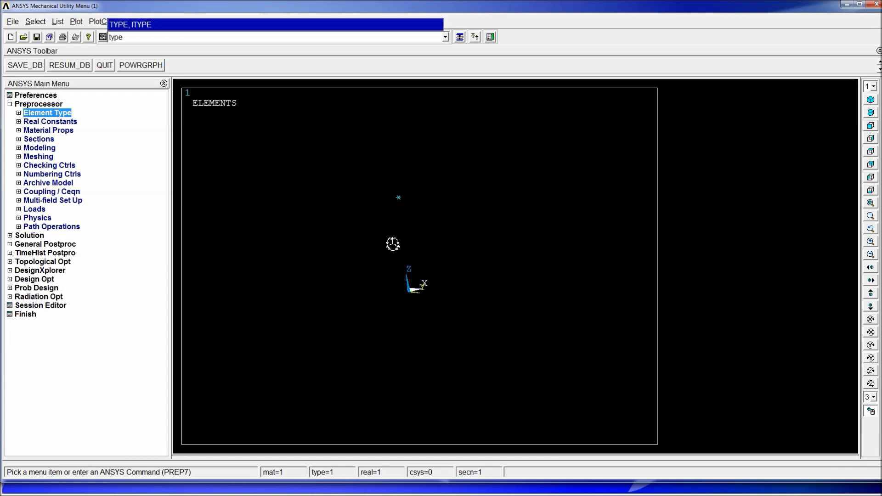
Make element type 2 and real constant set 2 active via type,2 and real,2.
key("Return")
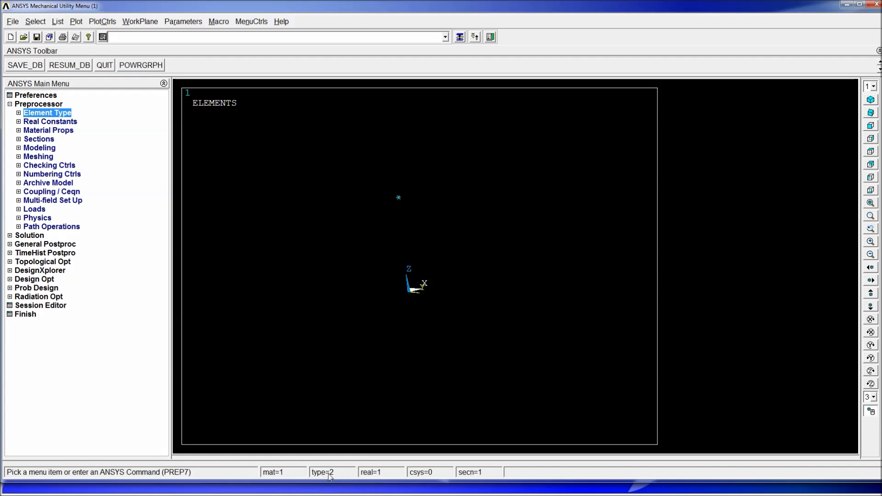
mouse_move(392, 392)
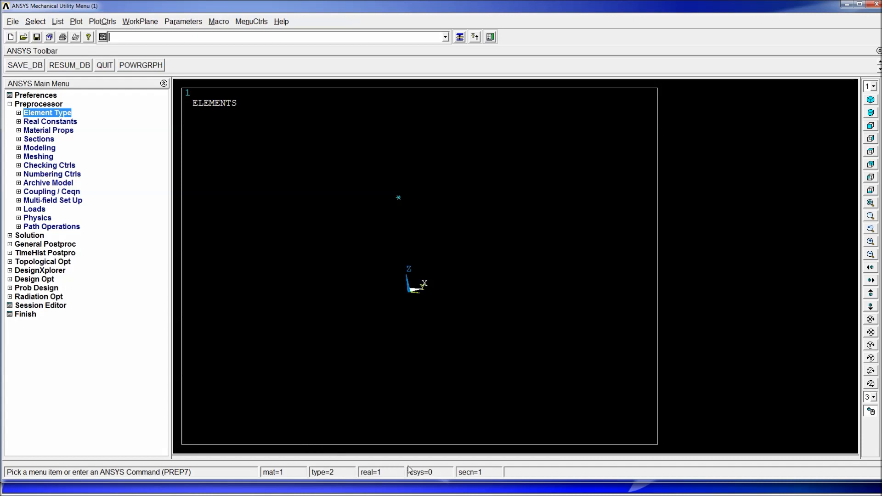
type("real")
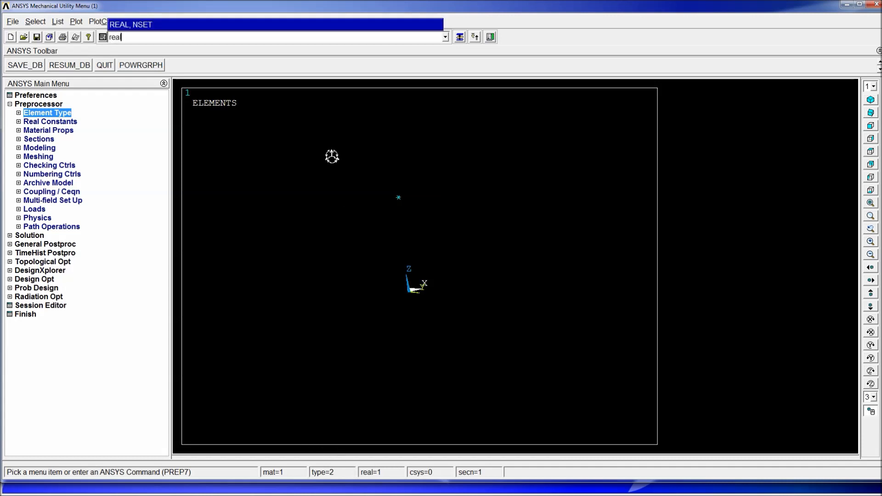
key("Return")
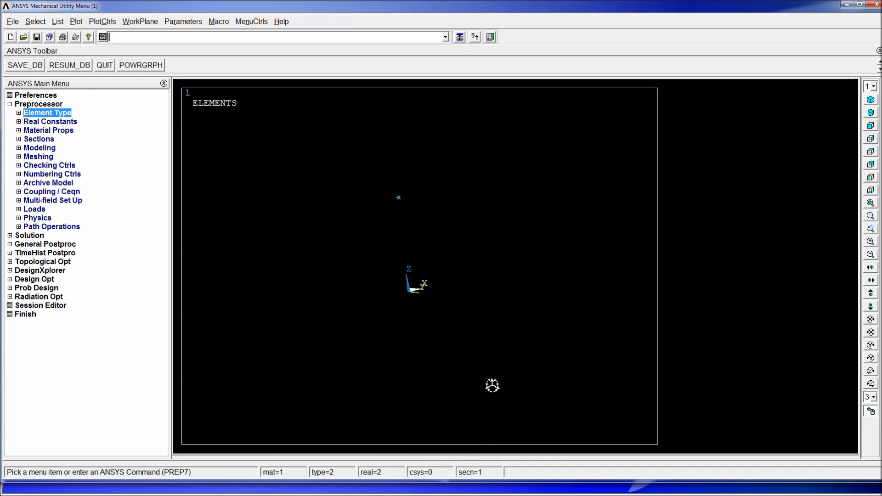
Create the COMBIN14 spring element between nodes 1 and 2 using e,p.
type("e,p")
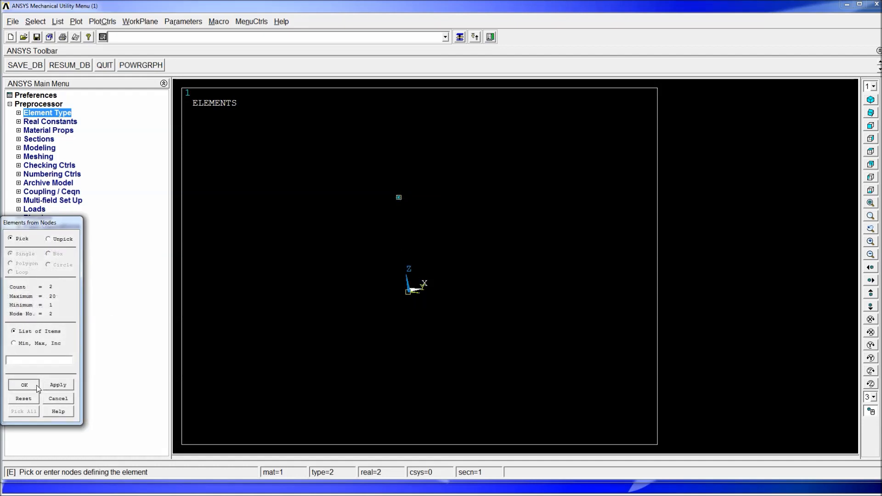
left_click(24, 384)
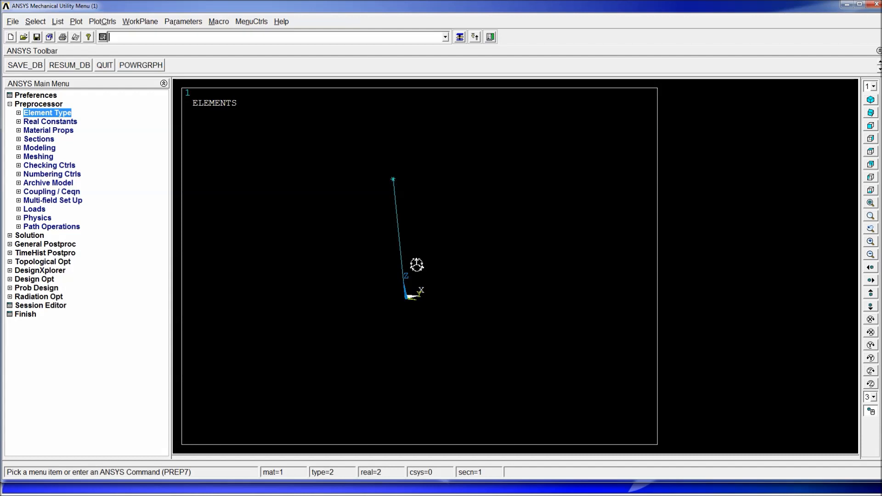
mouse_move(416, 265)
type("d")
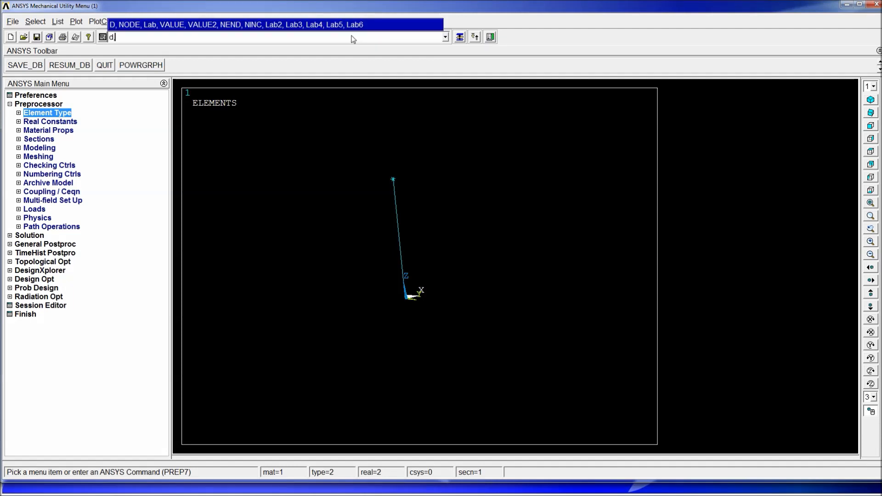
Fix node 1 by constraining all its degrees of freedom to zero.
type(",p")
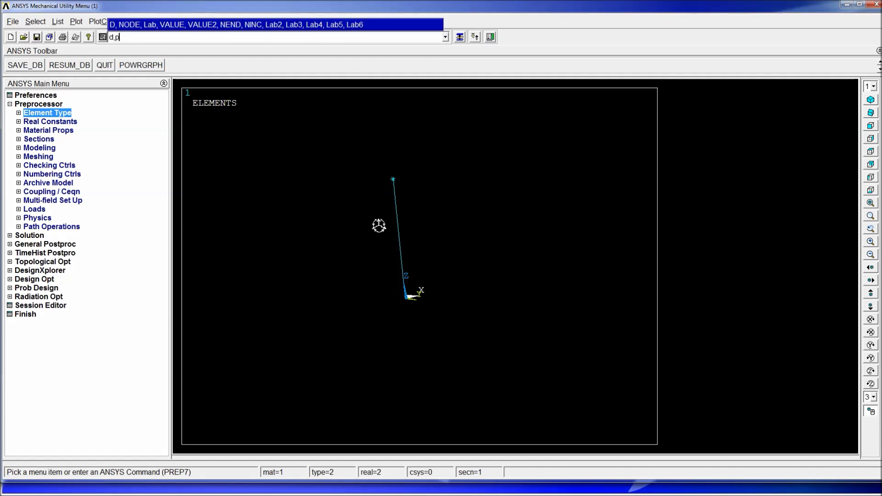
key("Return")
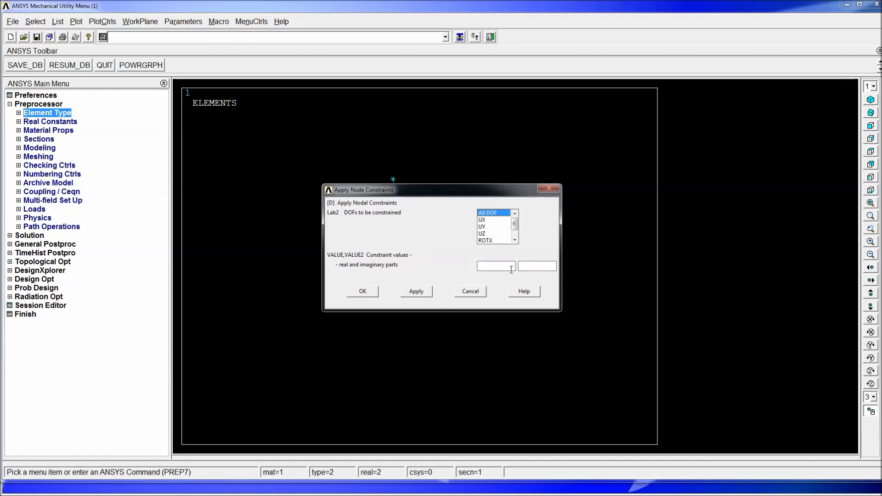
type("0")
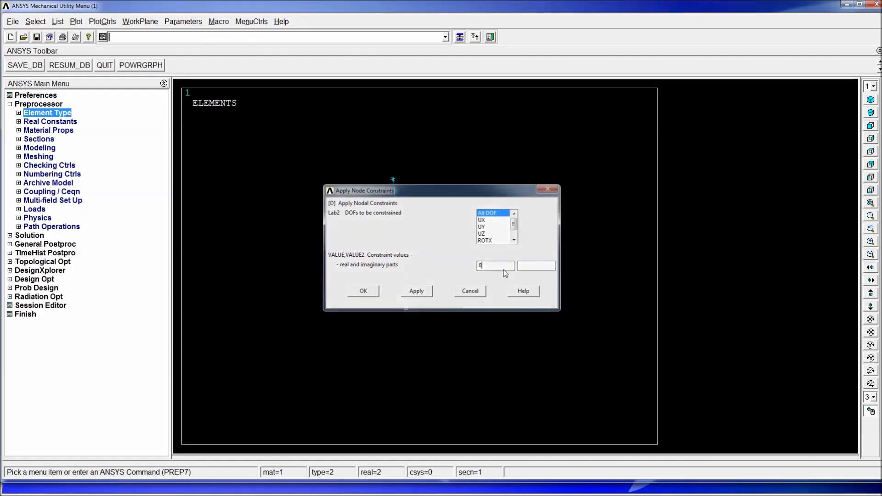
left_click(363, 290)
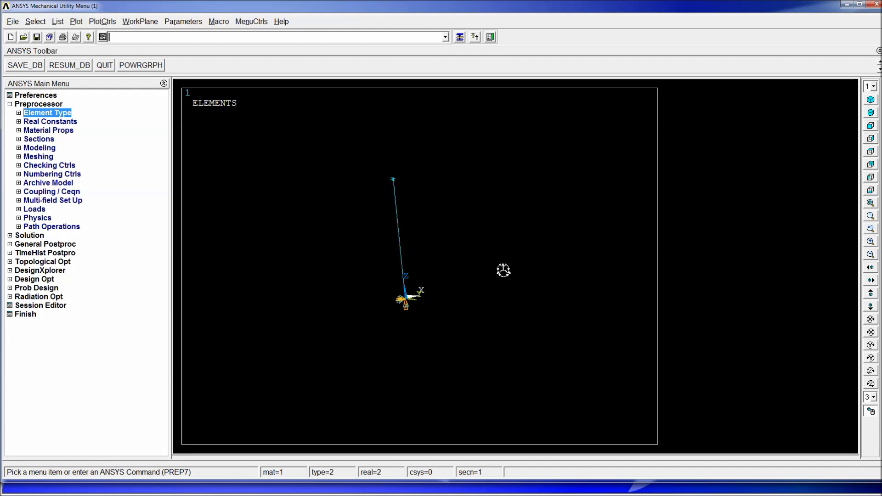
Turn on element shapes with /ESHAPE,1,1 to show the spring and mass symbols.
type("/eshape,1")
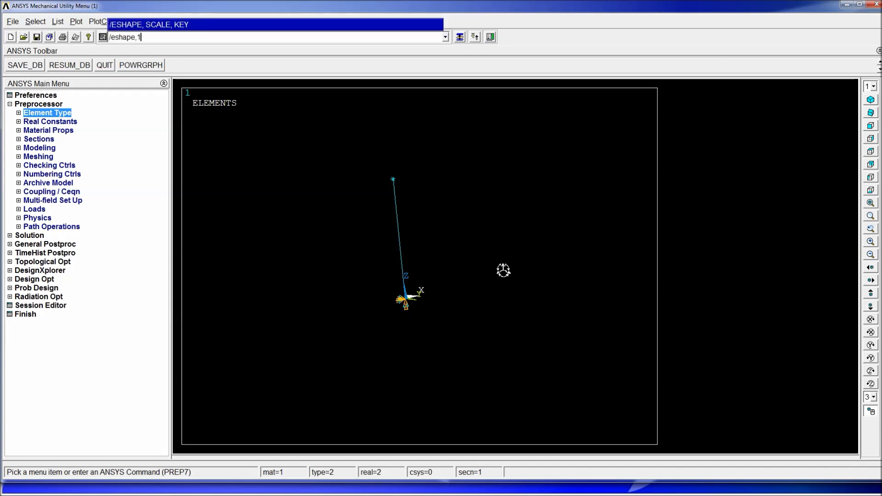
type(",1")
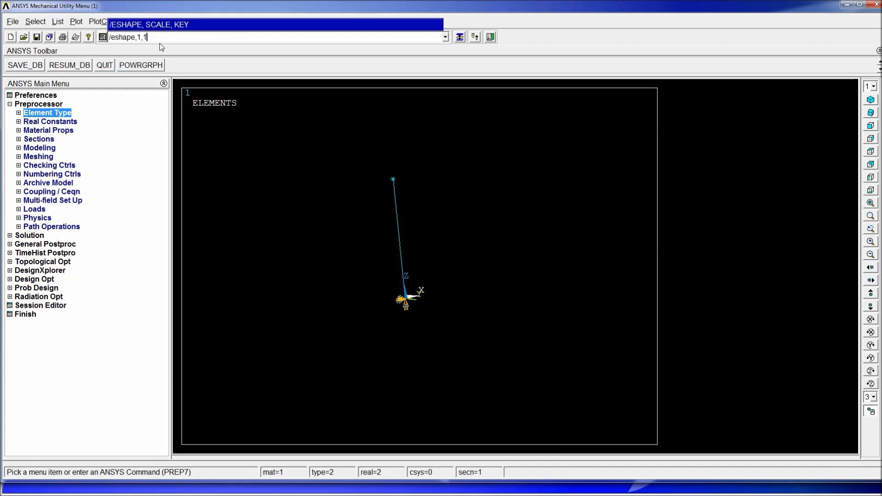
key("Return")
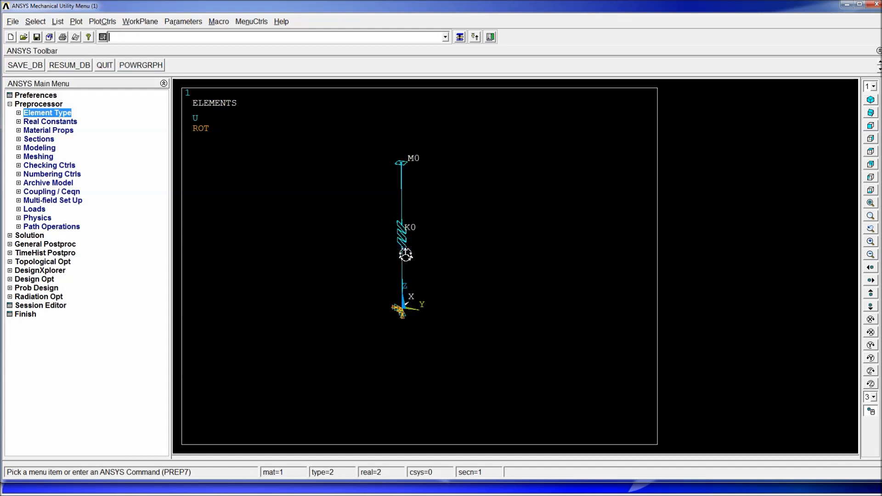
mouse_move(419, 171)
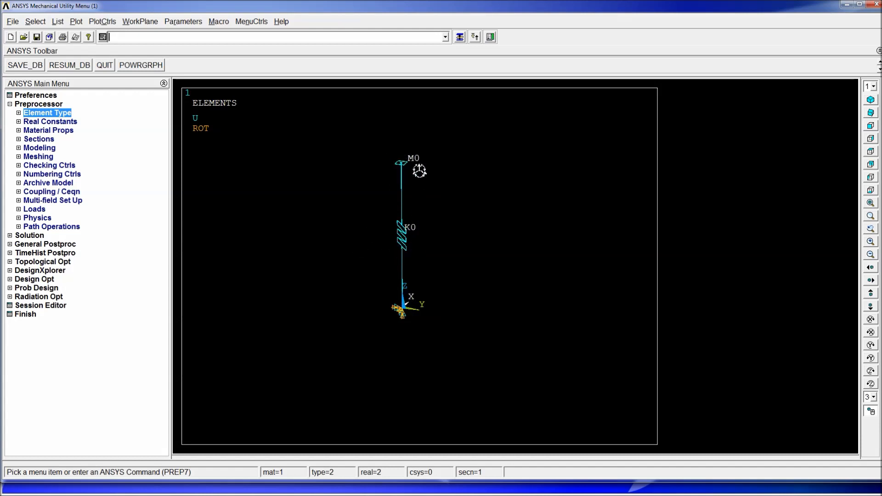
mouse_move(406, 222)
type("/eshape,1,")
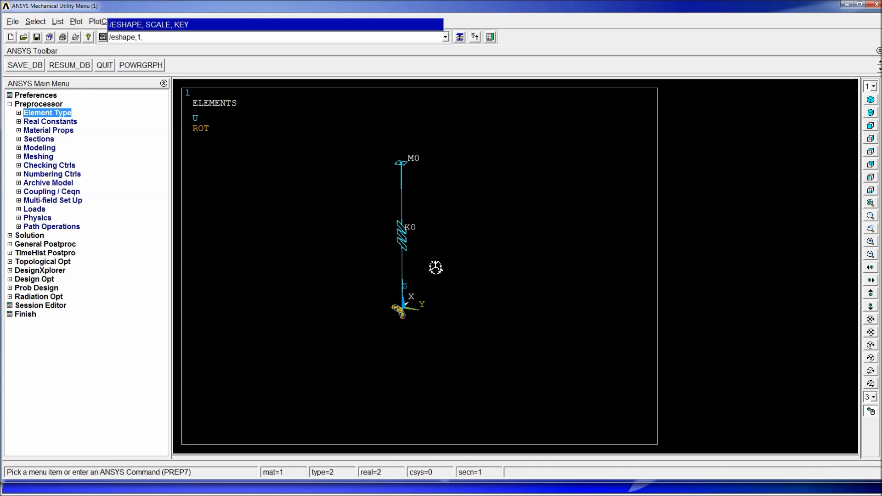
Apply /ESHAPE,1,0, then turn element shapes off with /ESHAPE for plain lines.
type("0")
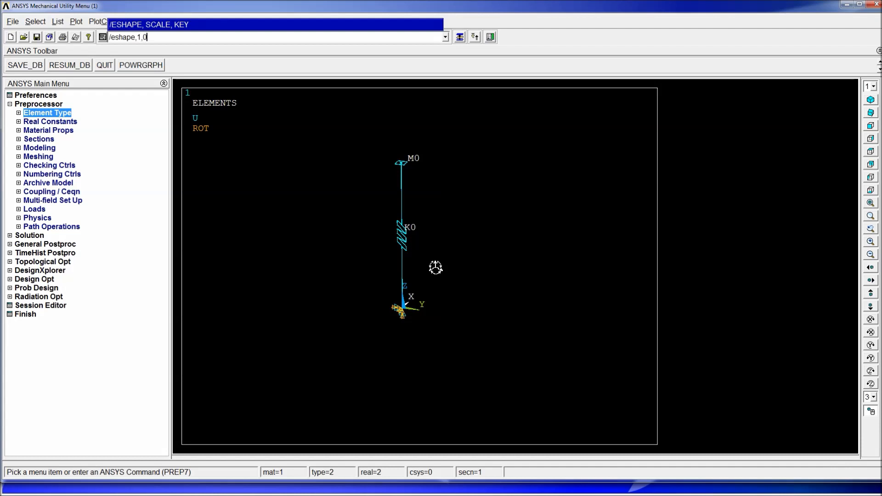
key("Return")
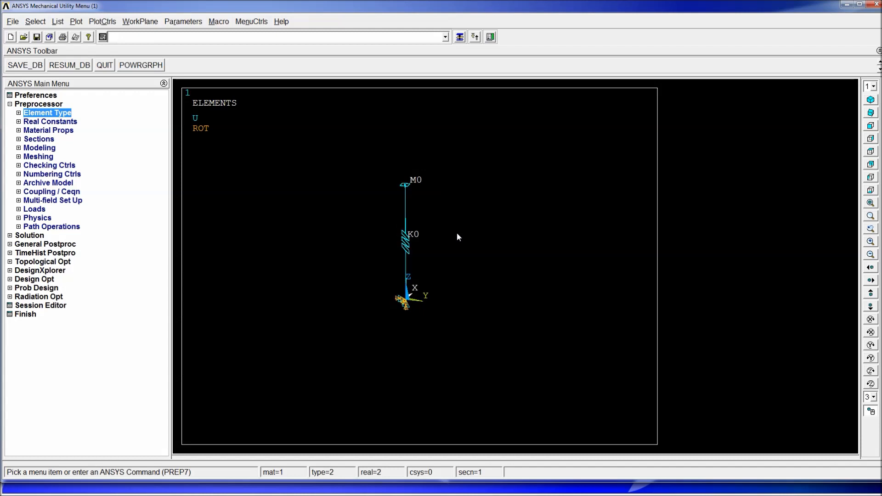
type("/eshape")
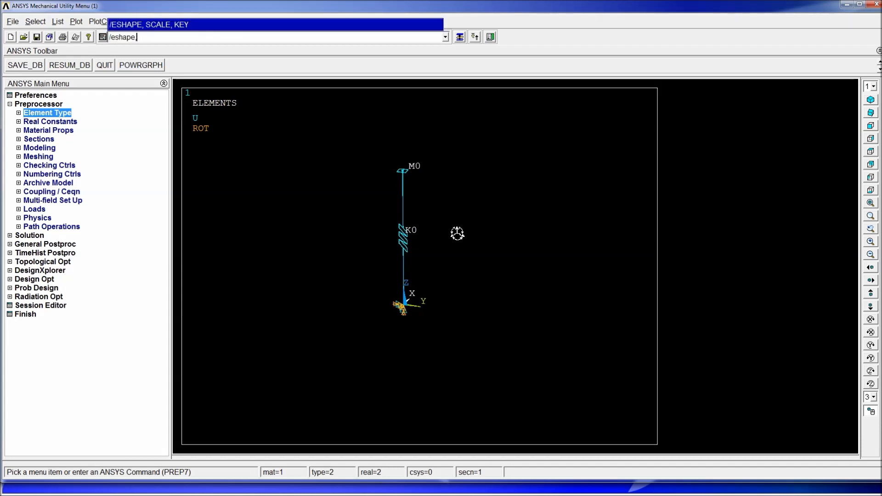
key("Return")
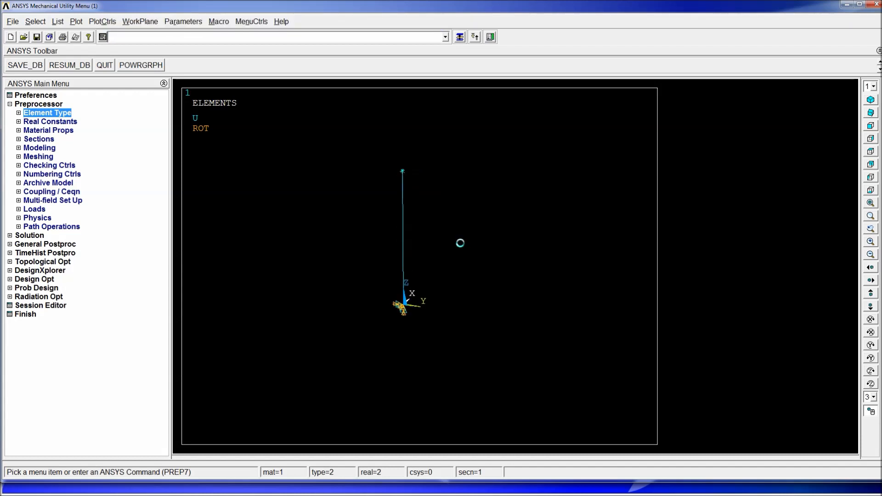
mouse_move(438, 266)
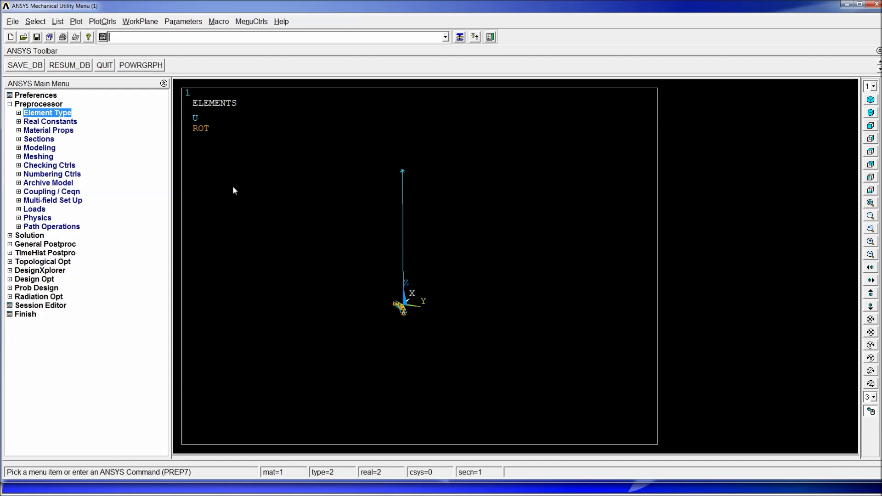
Apply gravity with ACEL,0,0,9.81 along Z.
type("acel,")
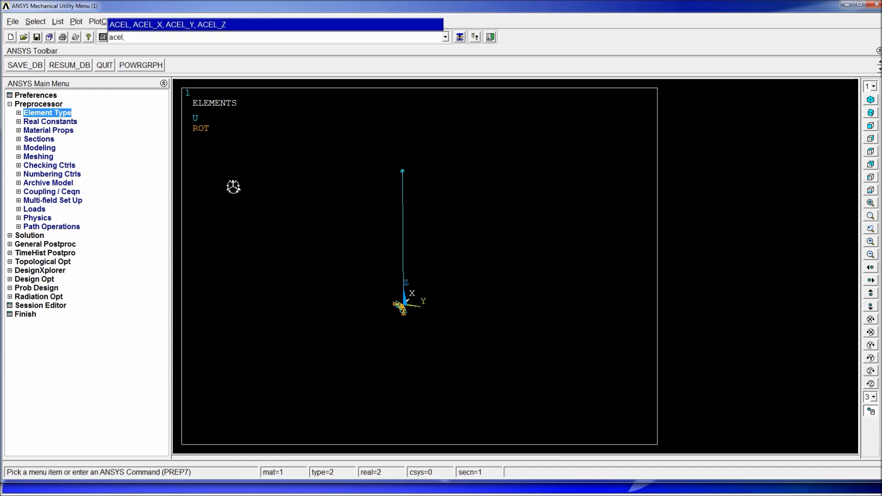
type("0,0,")
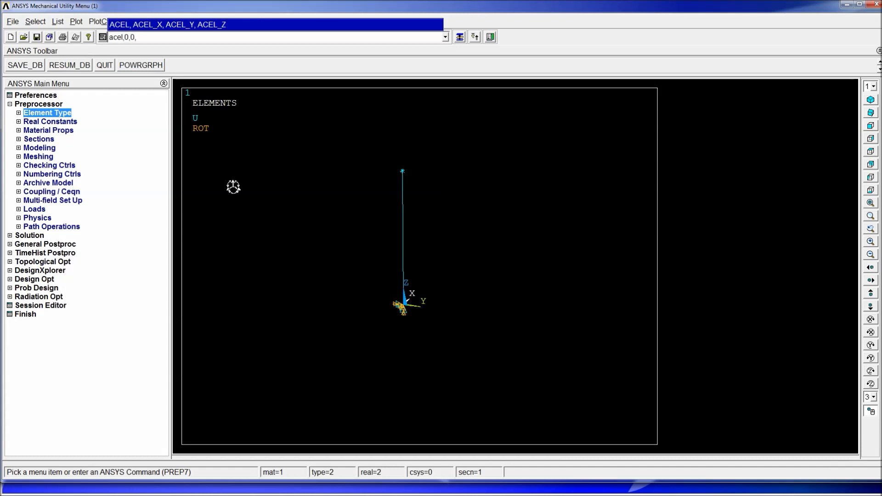
type("9.81")
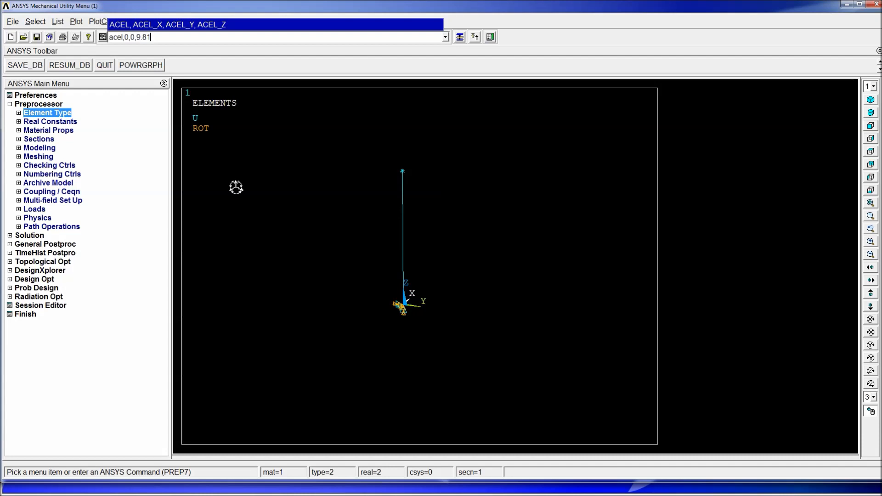
key("Return")
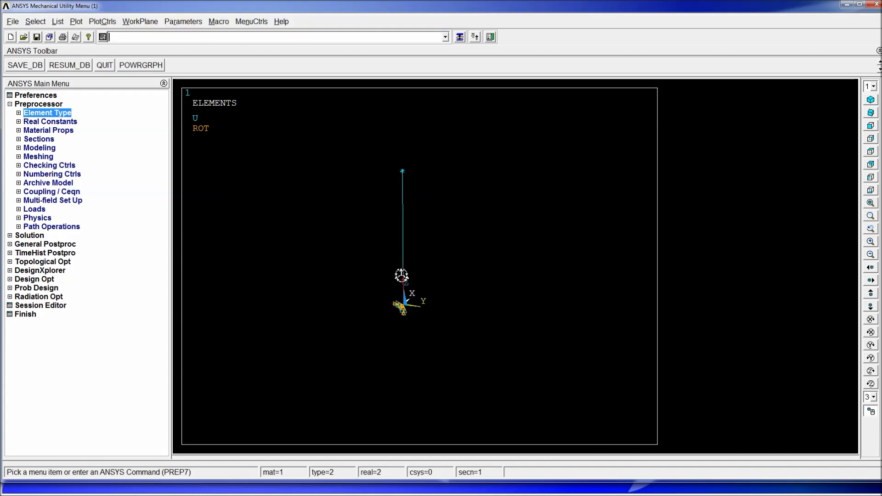
mouse_move(429, 132)
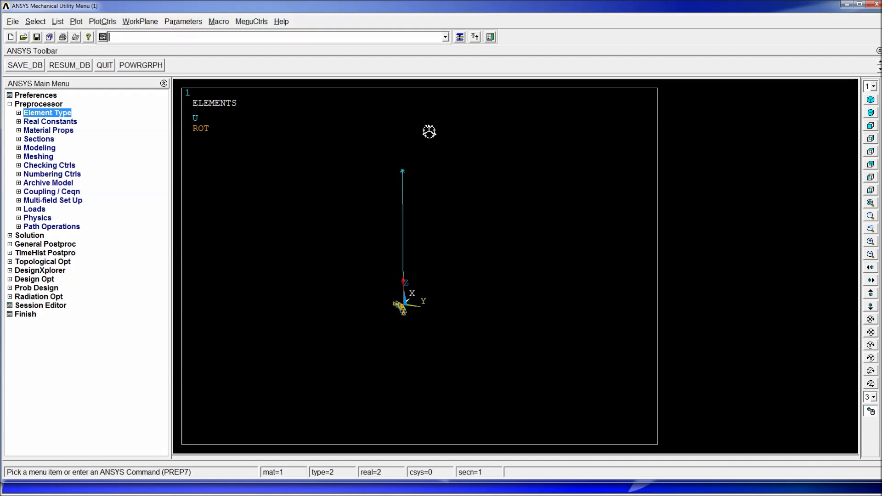
mouse_move(397, 123)
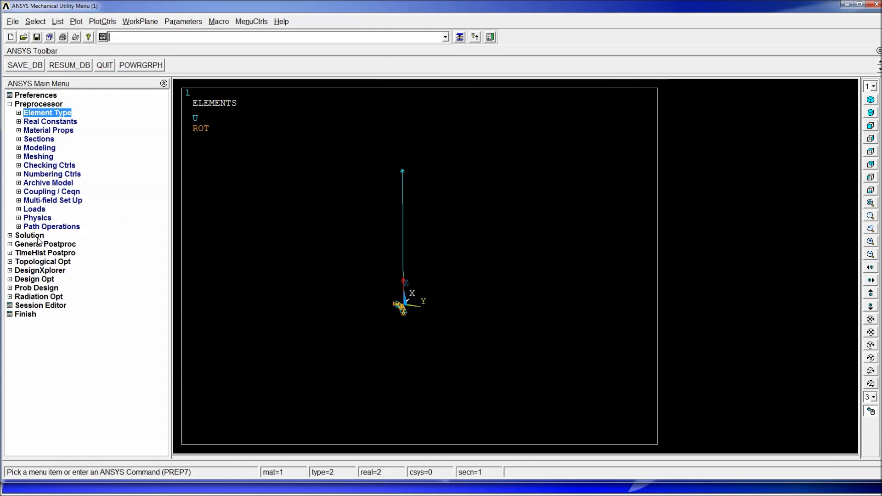
Solve the current load step, accepting the model warning and closing the 'Solution is done!' note.
left_click(30, 235)
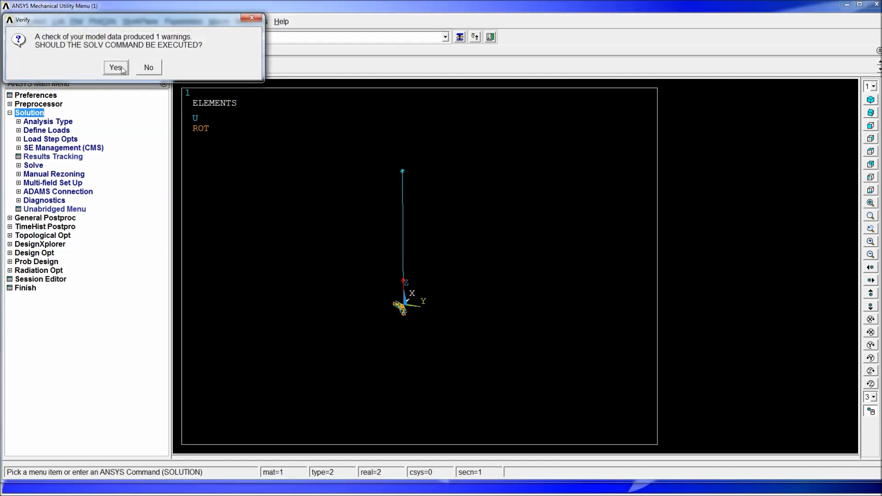
left_click(116, 67)
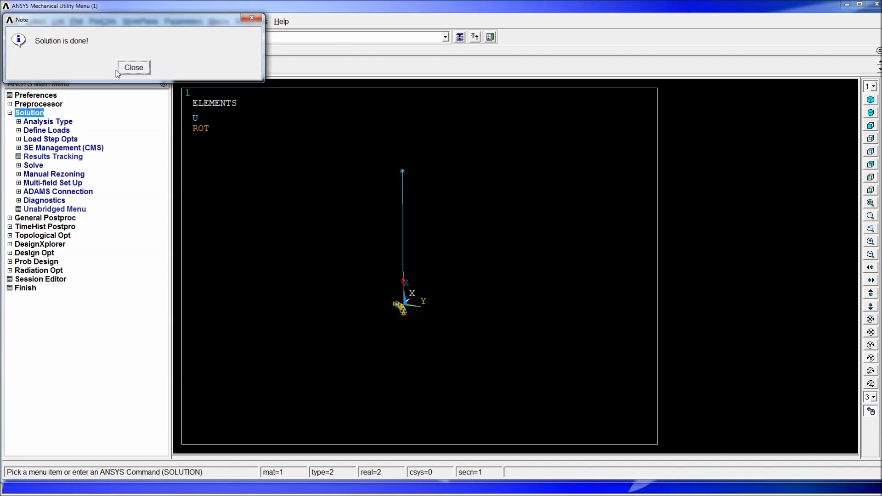
left_click(134, 67)
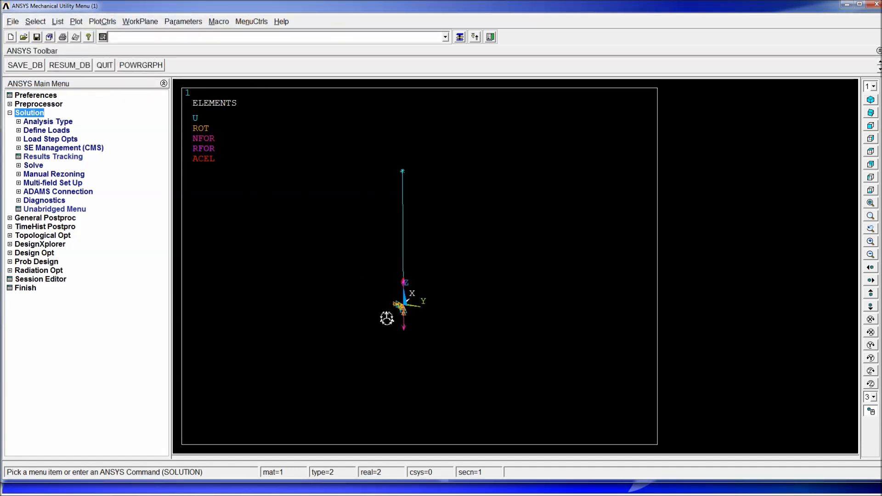
mouse_move(406, 267)
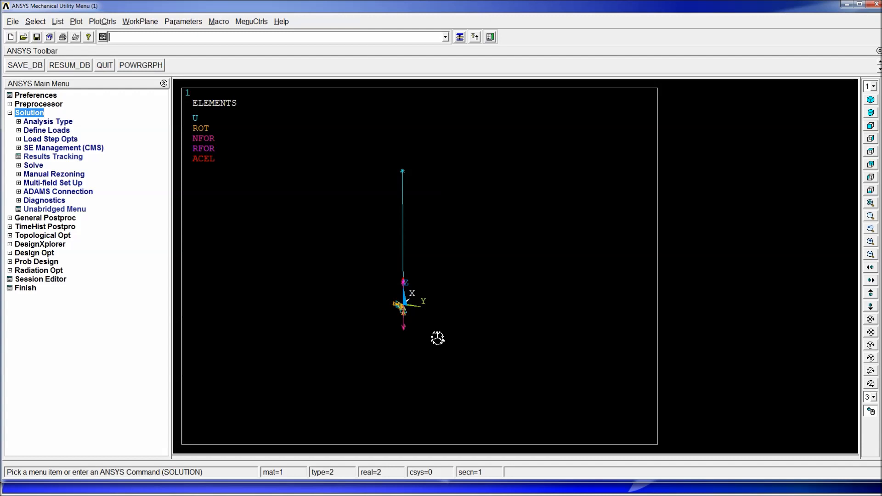
In General Postproc, plot the USUM nodal displacement contour with PLNSOL,U,SUM (max 0.00981).
left_click(9, 112)
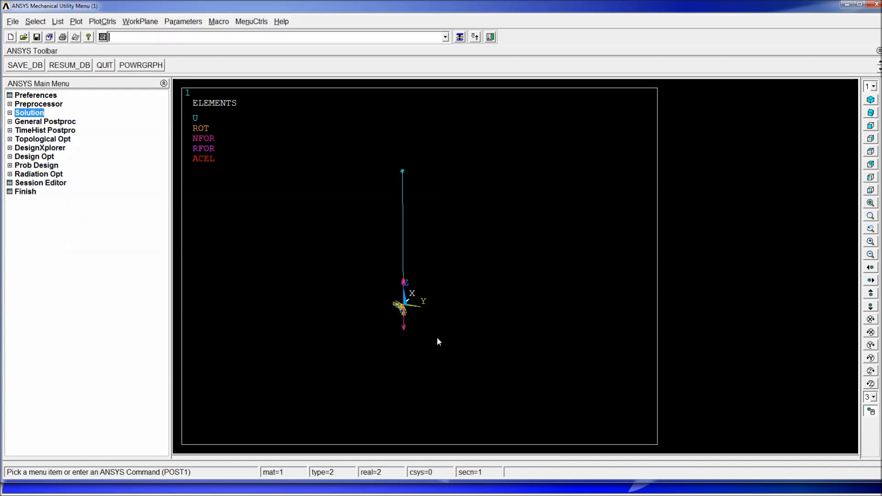
type("plnsol,u")
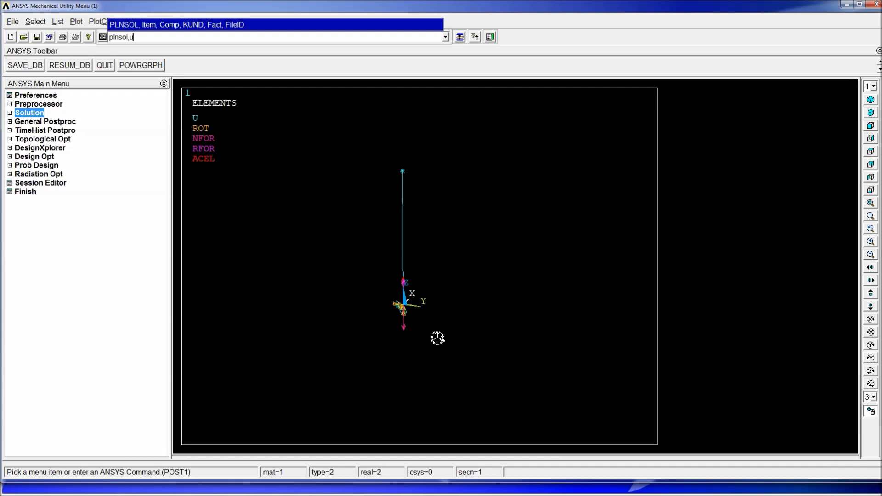
type(",sum")
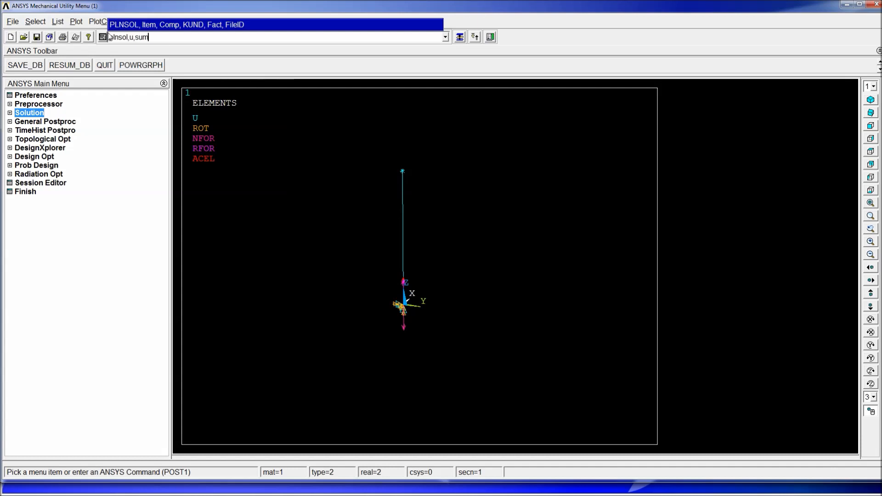
mouse_move(140, 42)
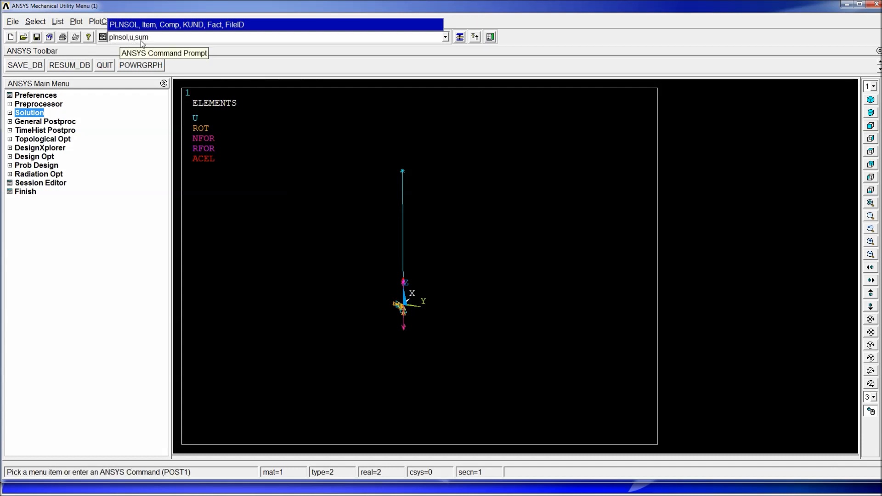
key("Return")
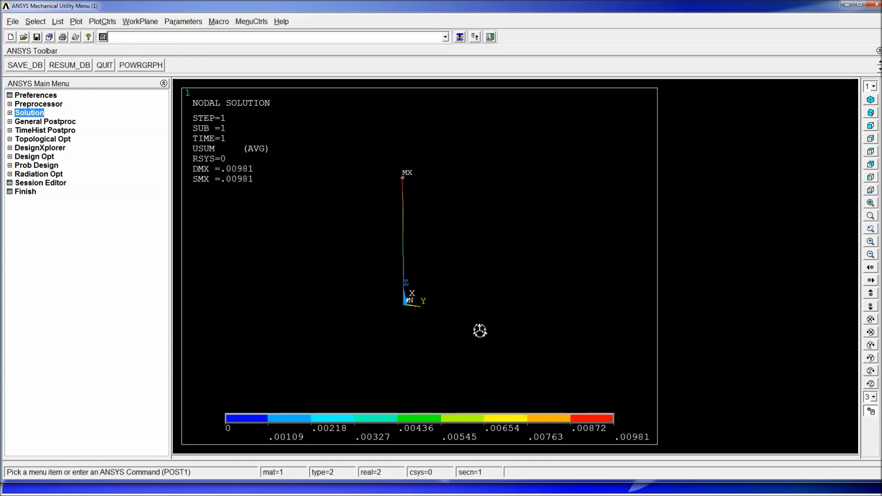
mouse_move(620, 445)
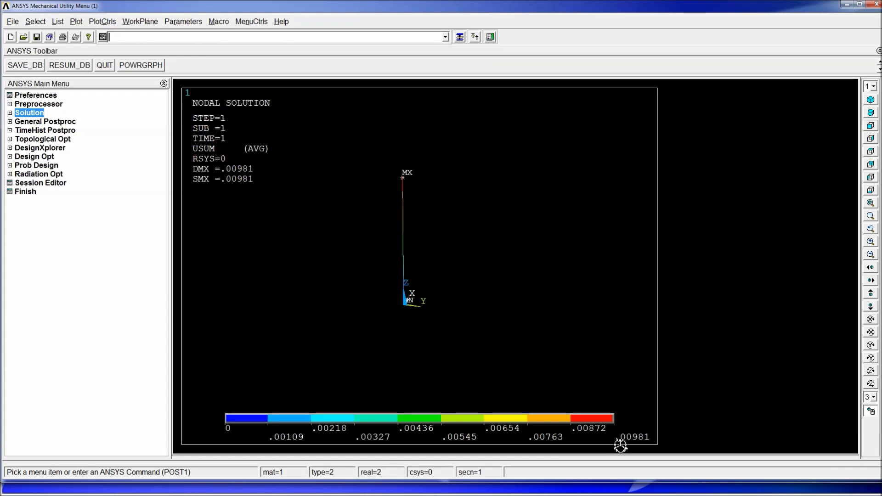